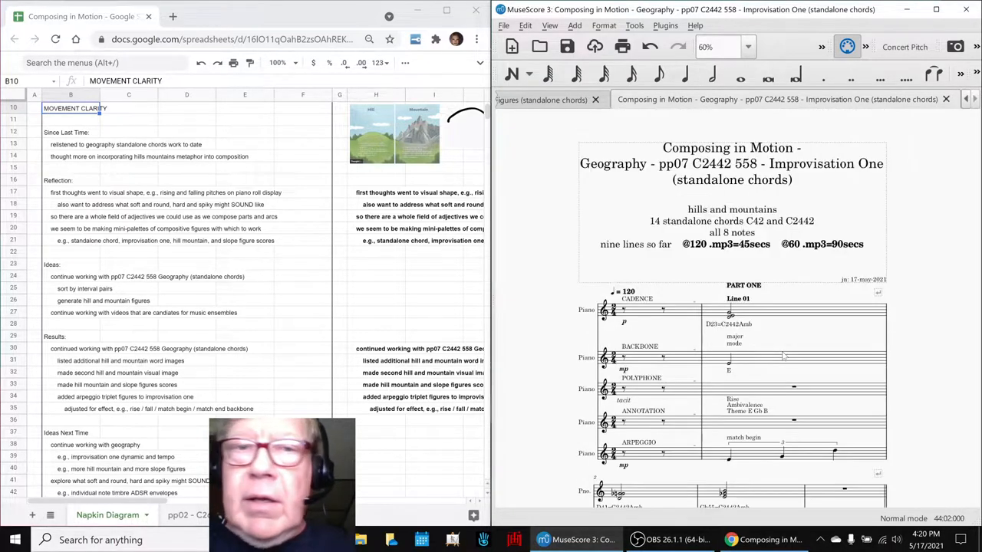
Scroll the Sheets log right to columns M–P, showing the word-images list and interval-slope chord table.
left_click(658, 74)
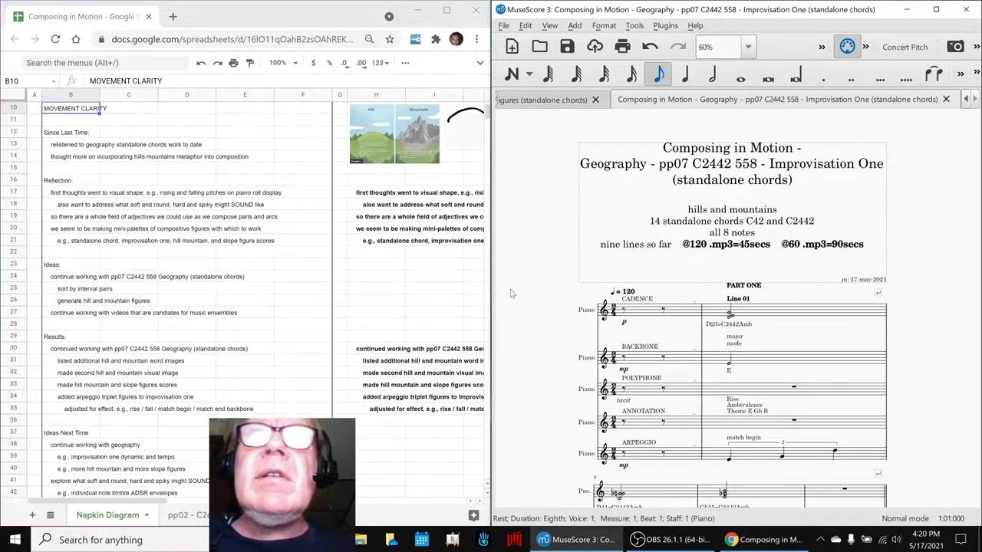
left_click(671, 539)
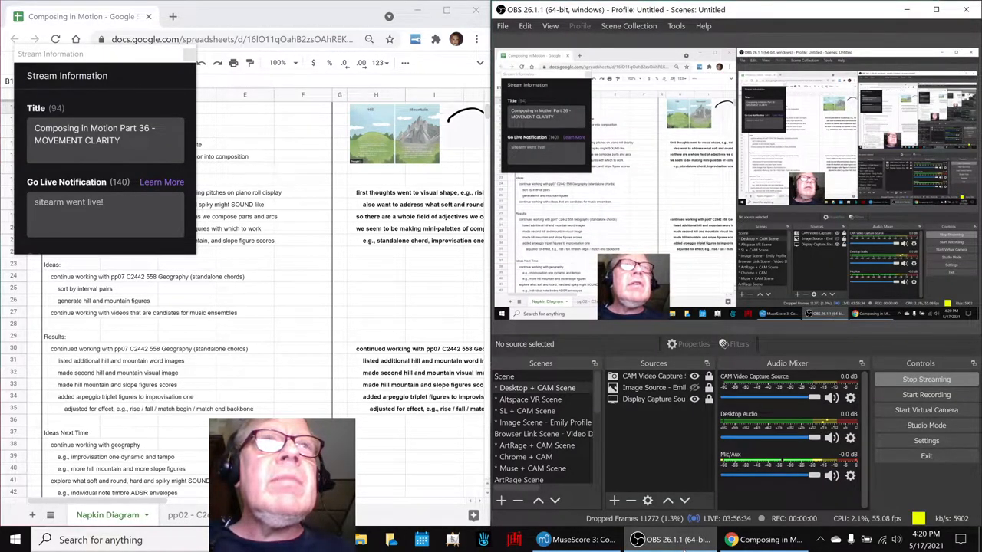
left_click(575, 539)
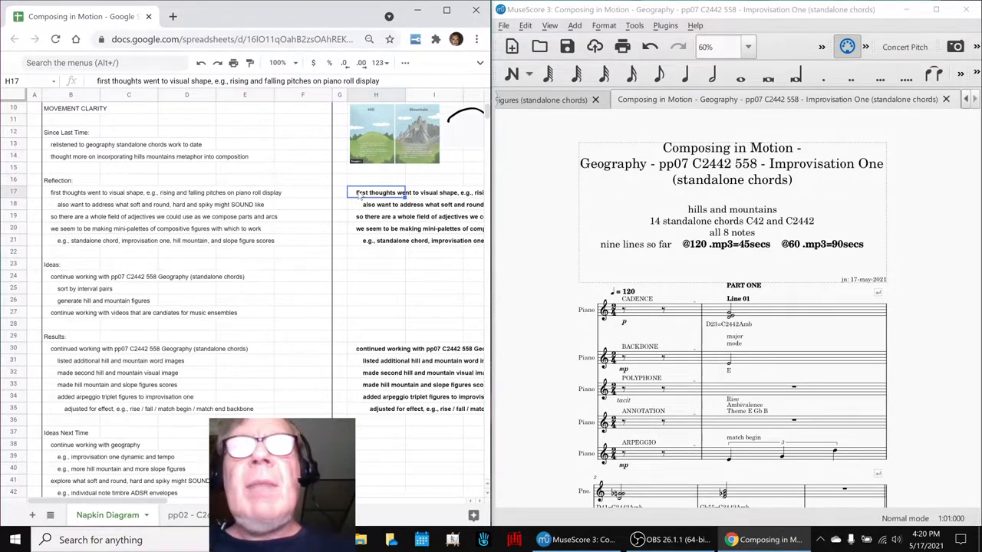
scroll("right", 3)
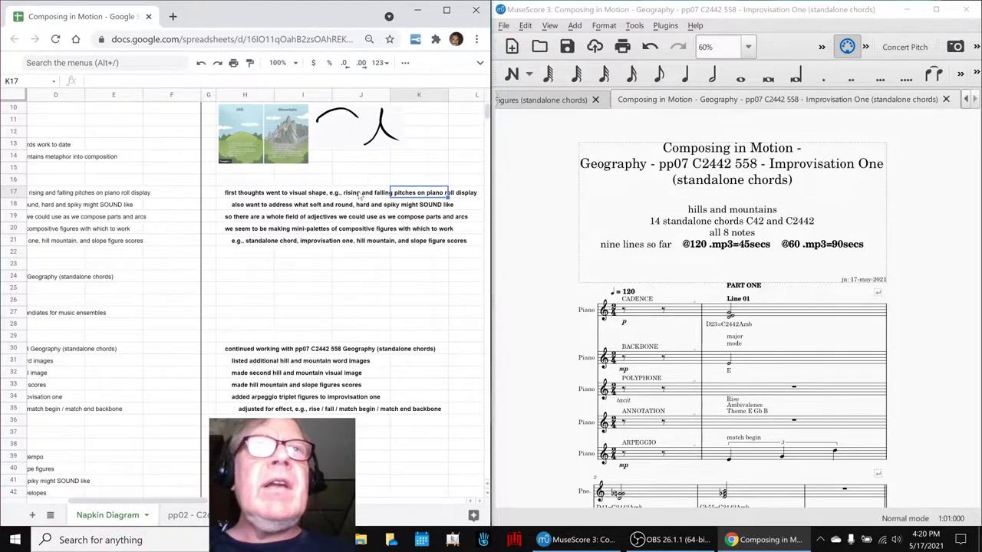
left_click(244, 193)
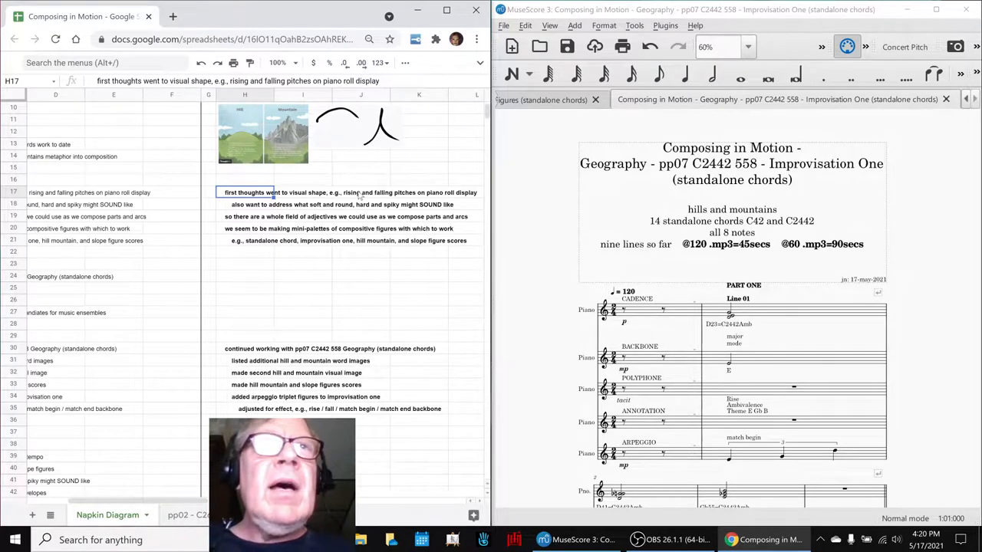
left_click(245, 204)
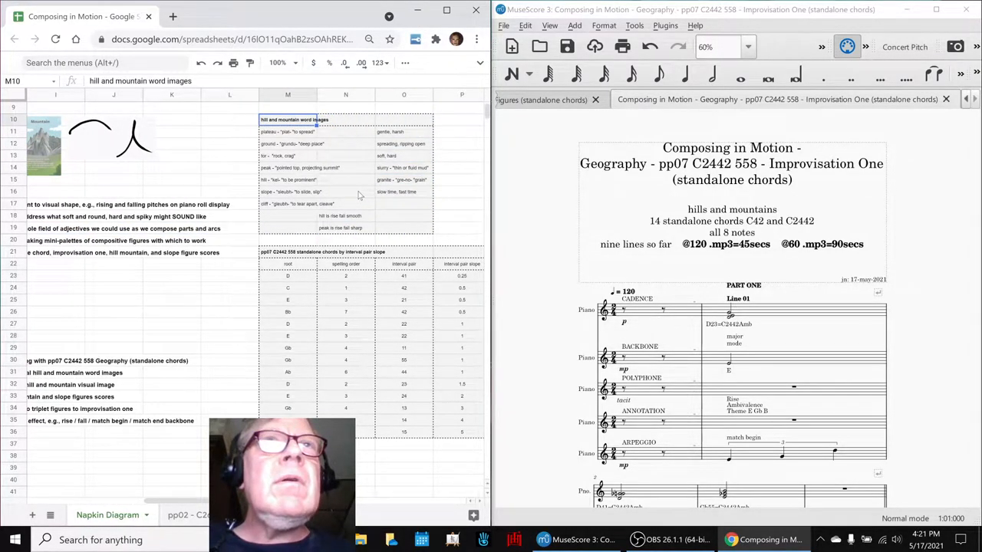
left_click(288, 132)
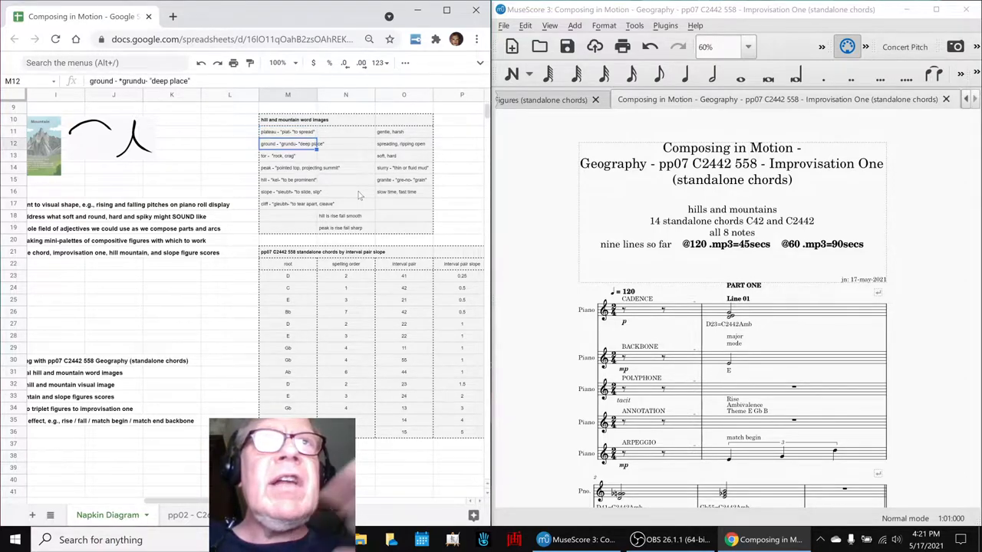
left_click(345, 143)
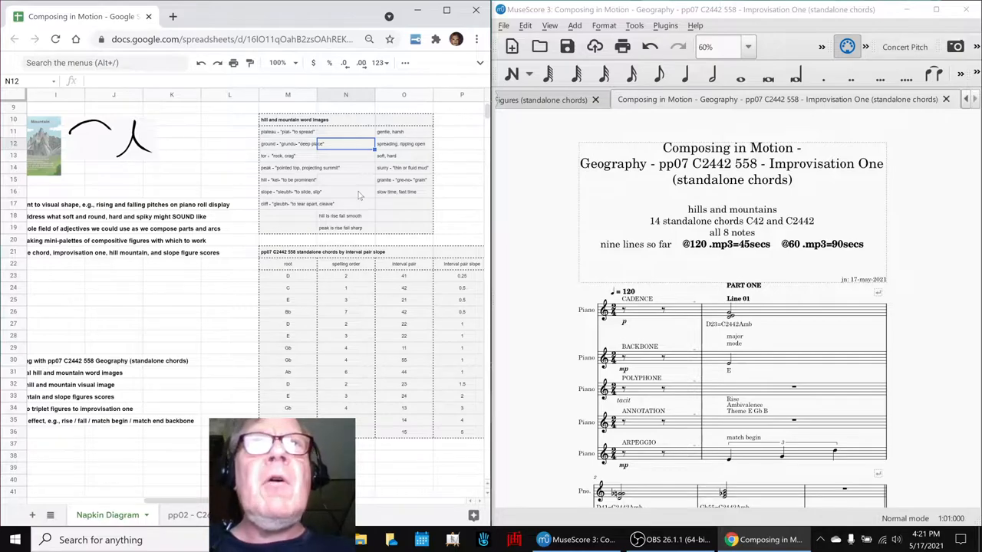
left_click(345, 167)
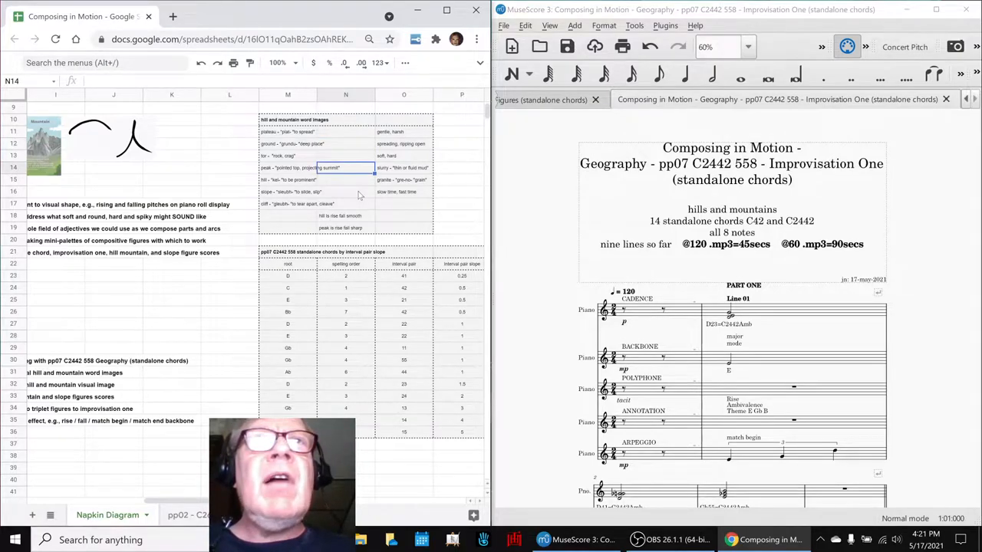
left_click(403, 168)
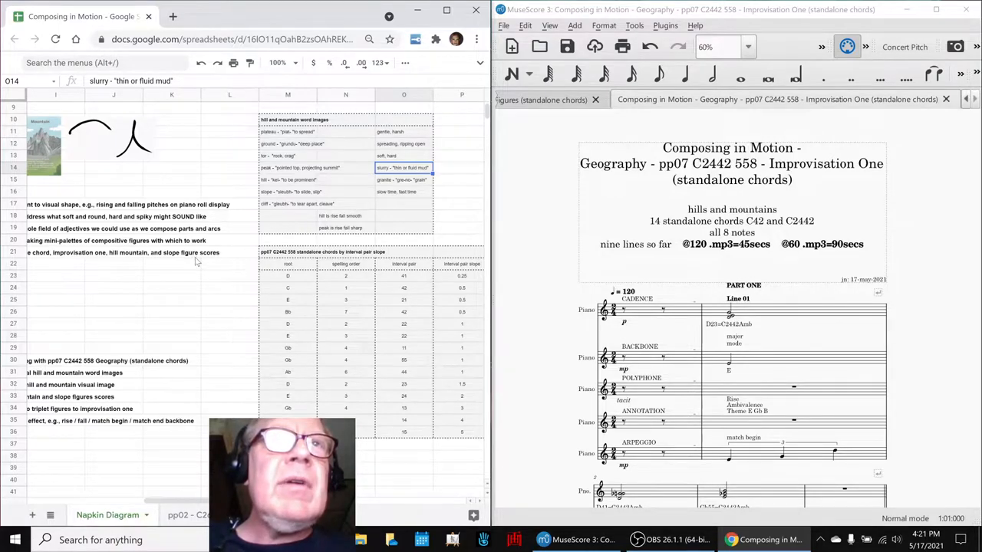
left_click(288, 263)
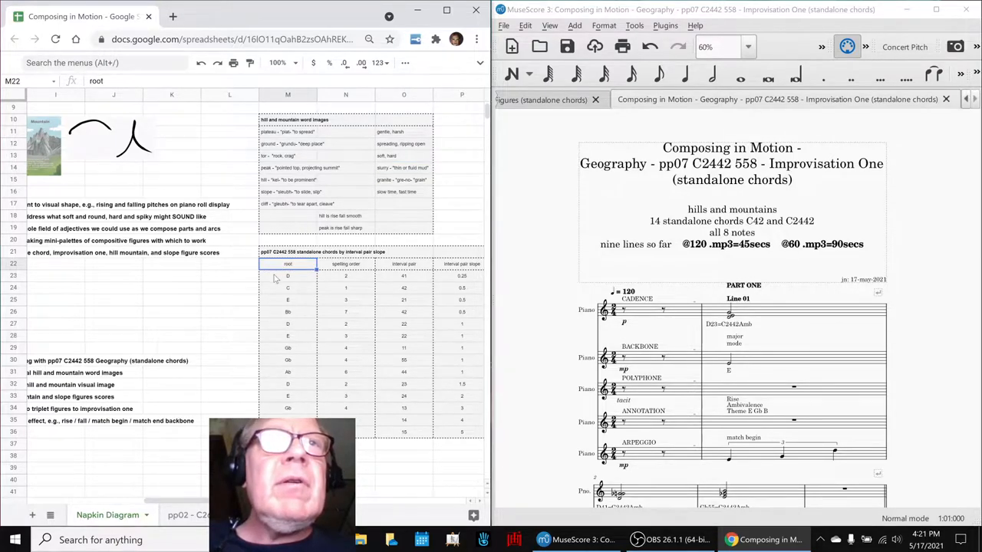
Review the D root and its spelling order, then scroll left to the hill mountain figure scores note.
left_click(287, 275)
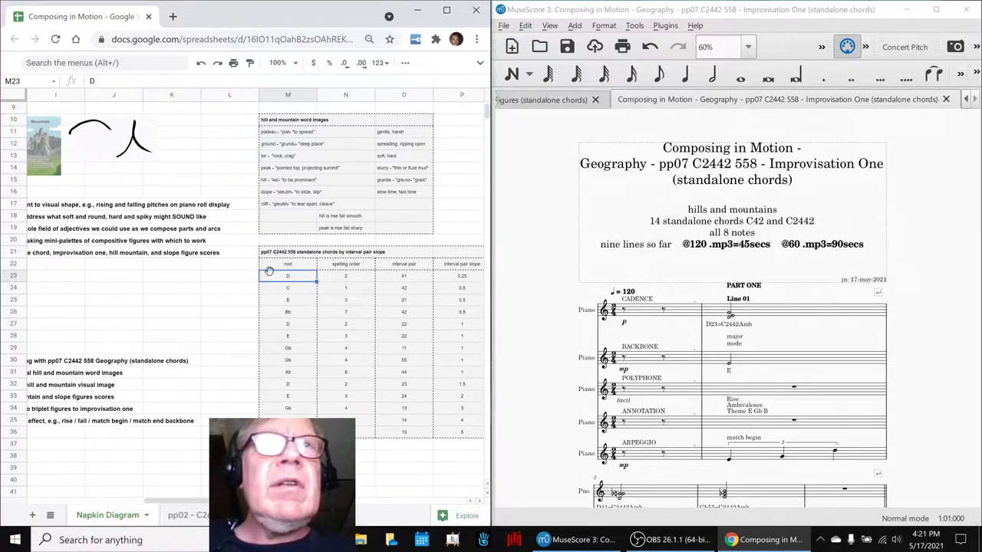
left_click(345, 276)
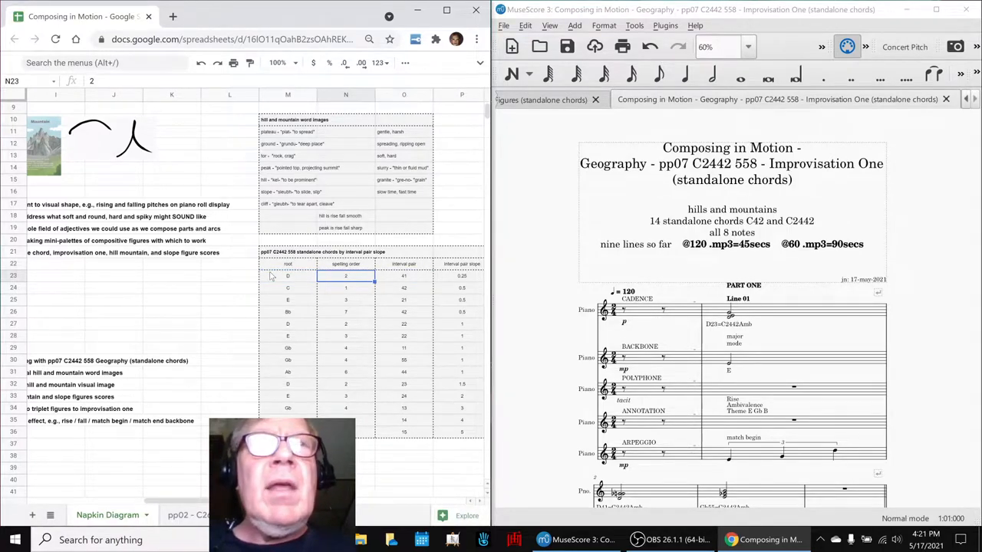
scroll("left", 3)
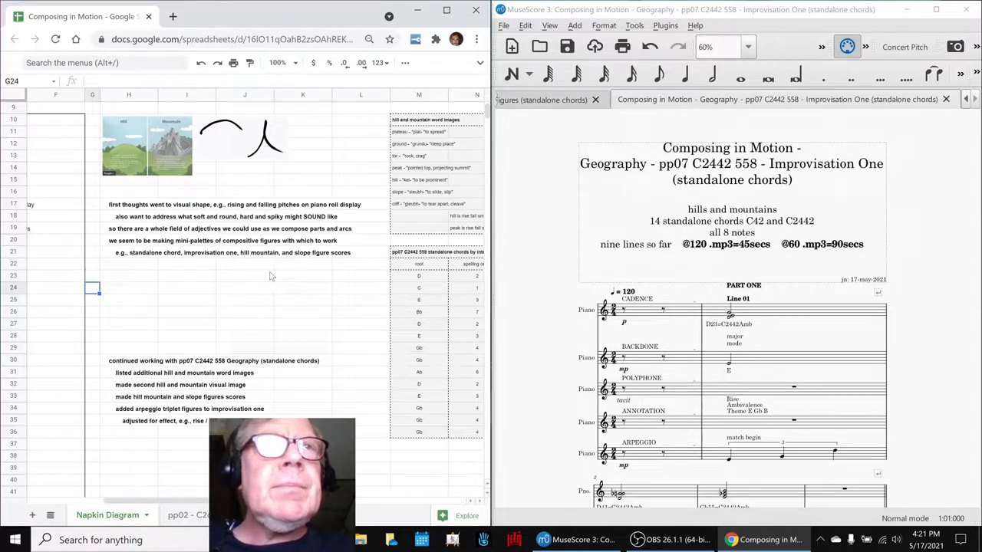
left_click(129, 360)
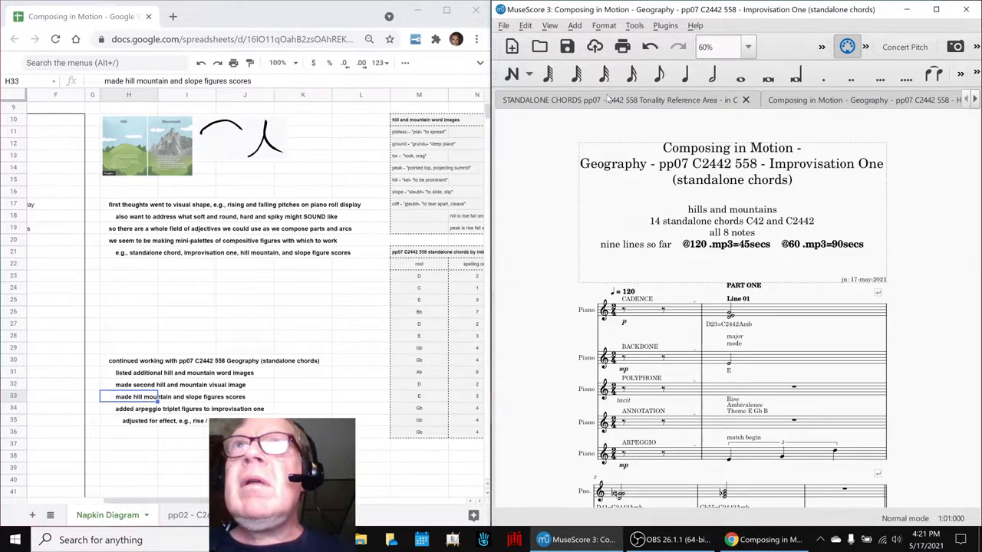
Switch to the Hill Mountain Figures (standalone chords) score and scroll down slightly.
left_click(621, 100)
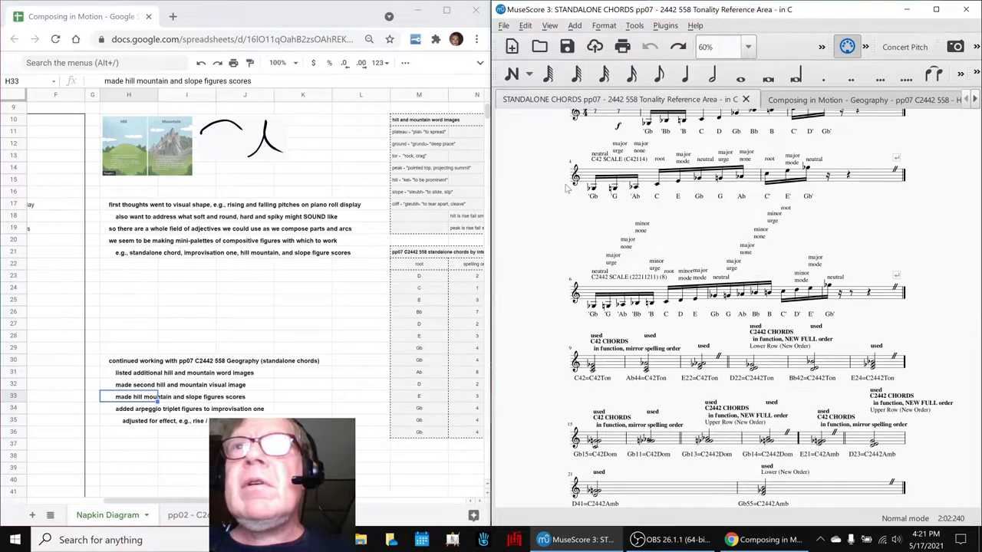
scroll("down", 3)
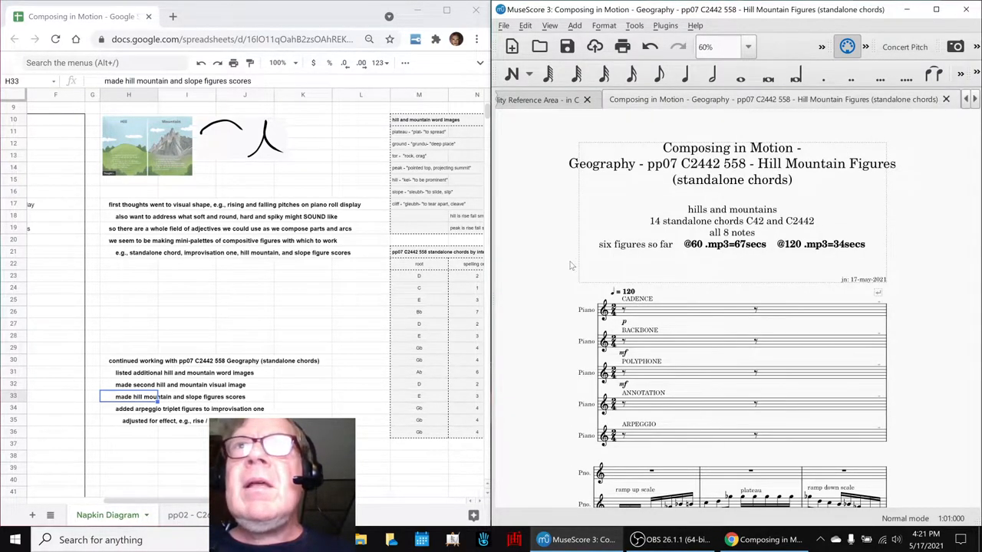
scroll("down", 3)
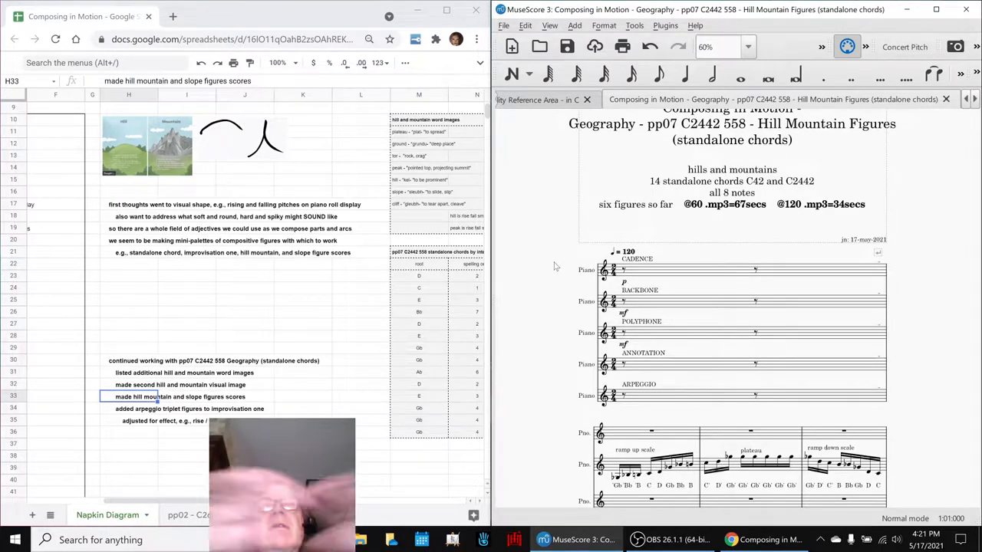
left_click(146, 146)
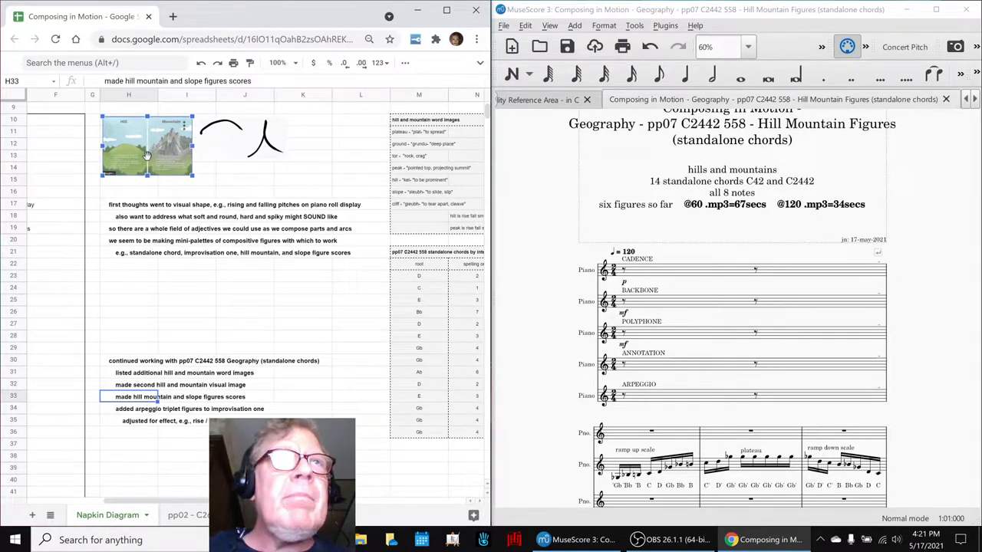
Select the hand-drawn hill sketch while viewing measures 11–16 with ramp-down and ground level figures.
left_click(242, 138)
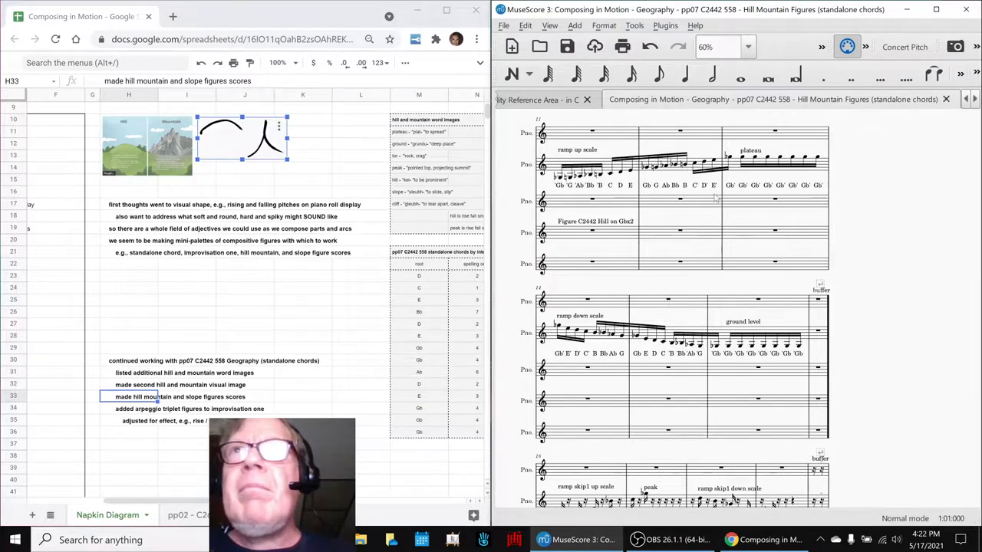
mouse_move(790, 142)
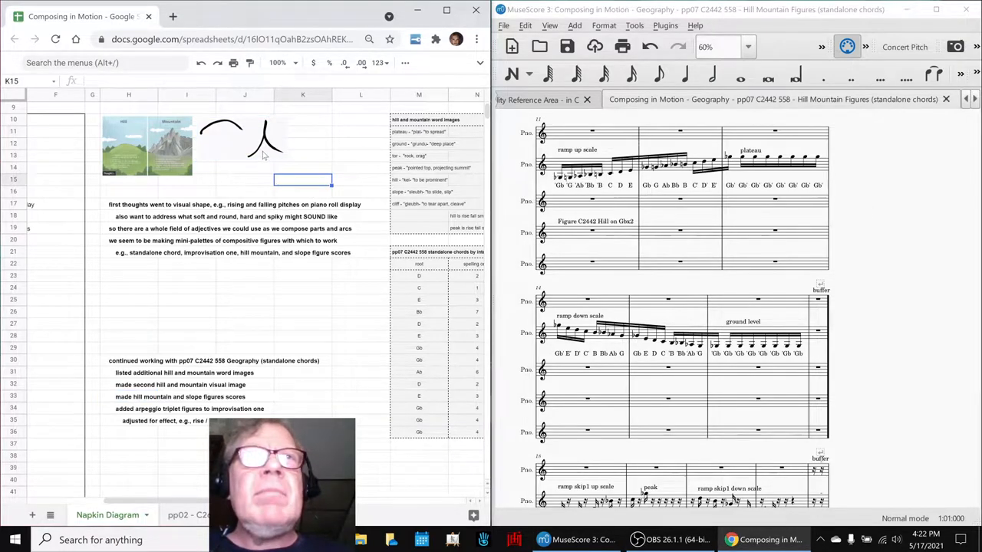
left_click(242, 146)
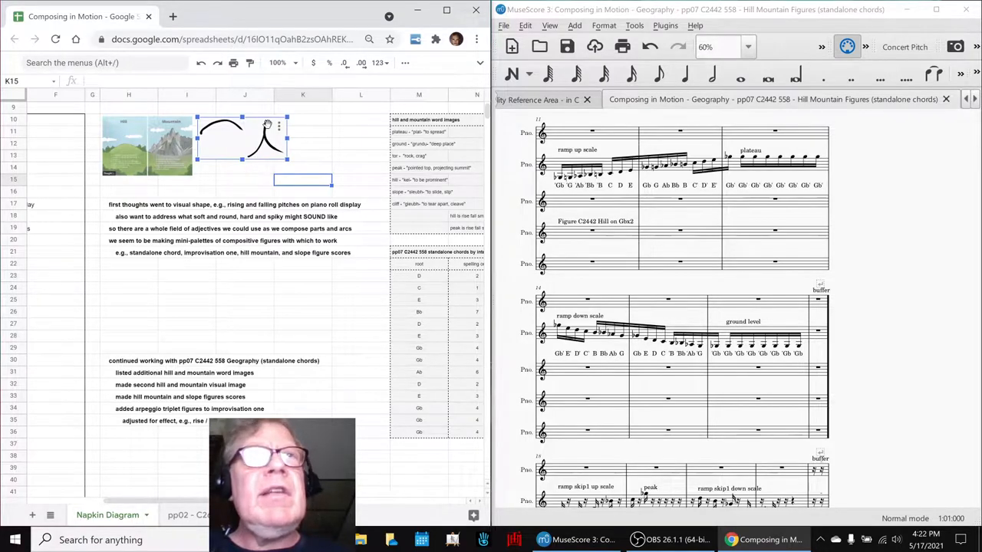
mouse_move(912, 343)
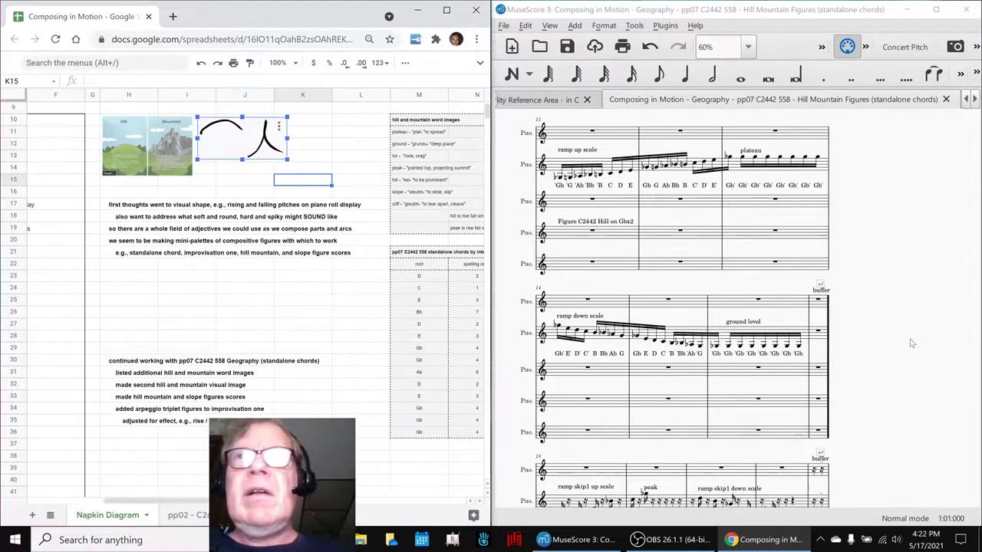
Add a quarter = 120 tempo marking to the first measure of the Figure C24 Peak system.
scroll("down", 3)
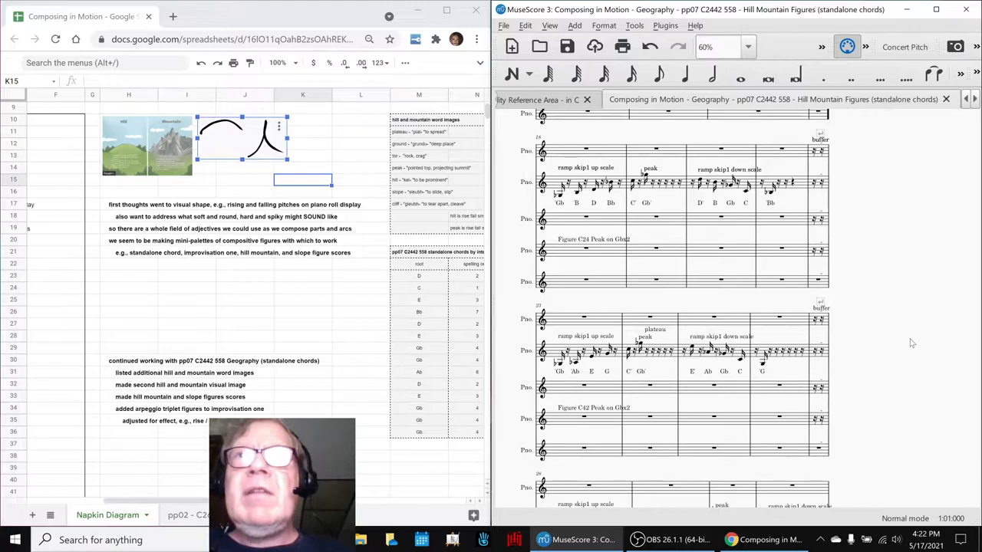
left_click(589, 220)
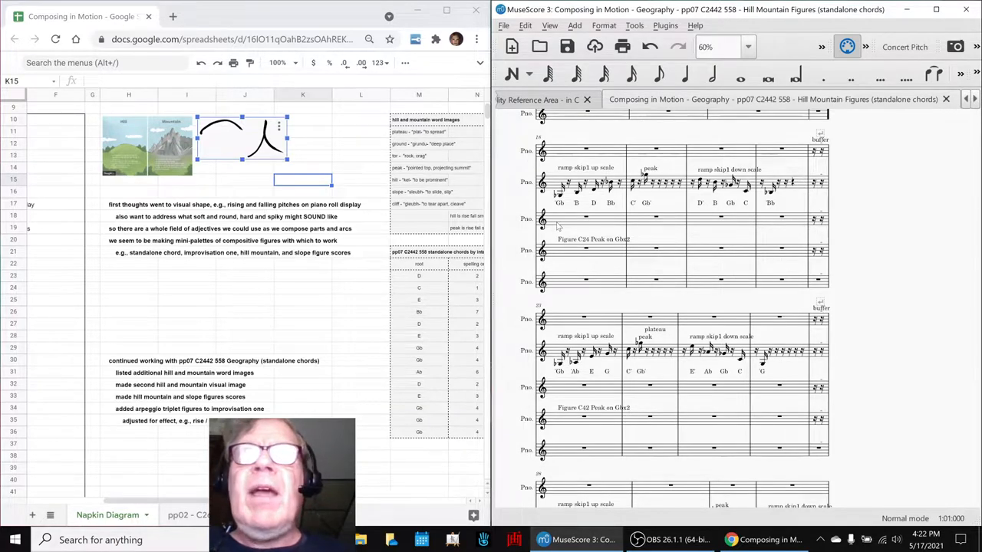
scroll("down", 3)
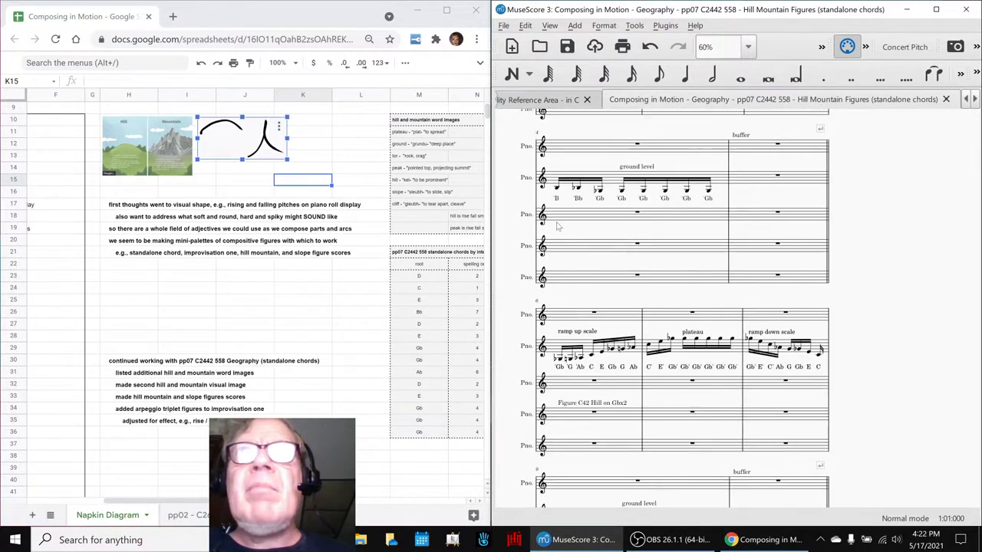
scroll("up", 3)
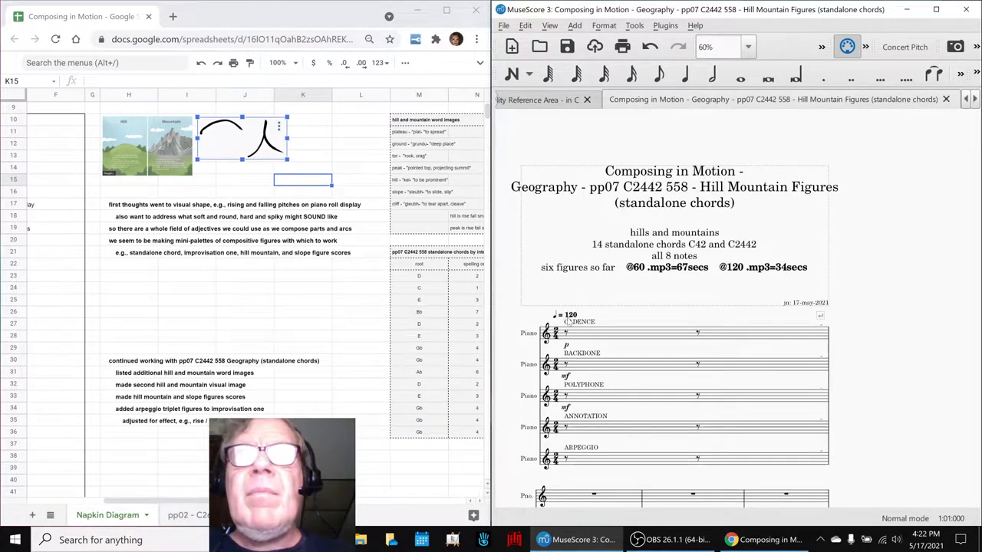
left_click(569, 316)
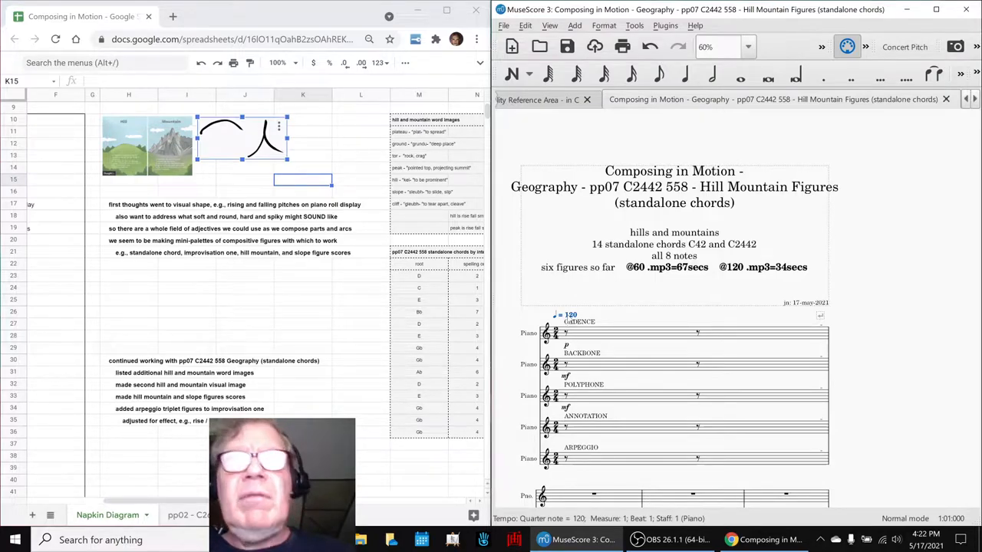
scroll("down", 3)
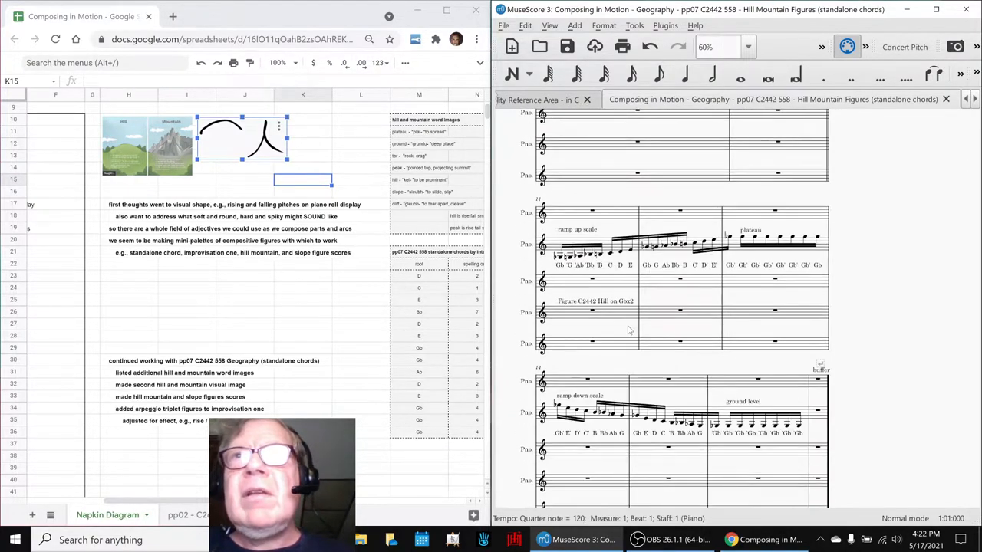
scroll("down", 3)
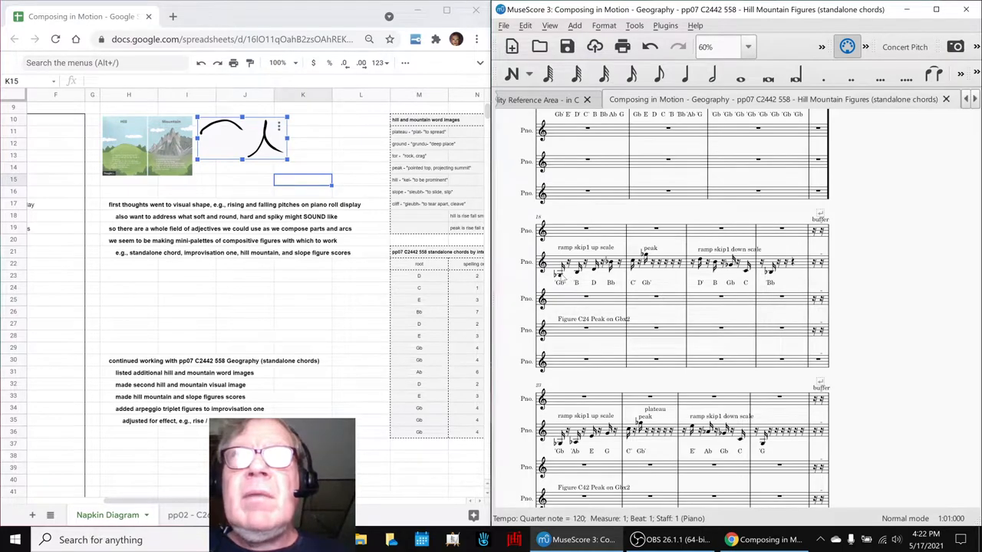
left_click(586, 230)
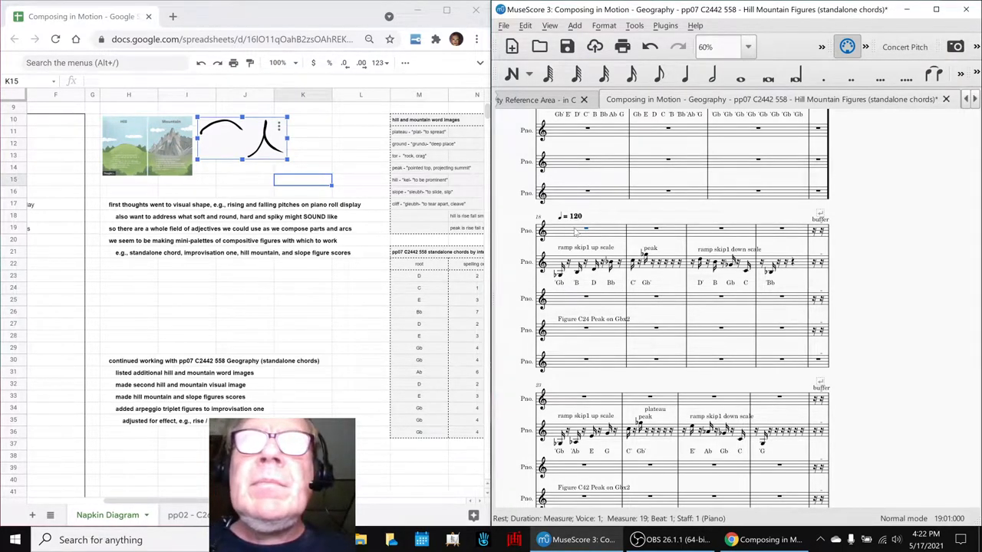
Change the peak figures' tempo mark to quarter = 240 and play it back.
double_click(571, 215)
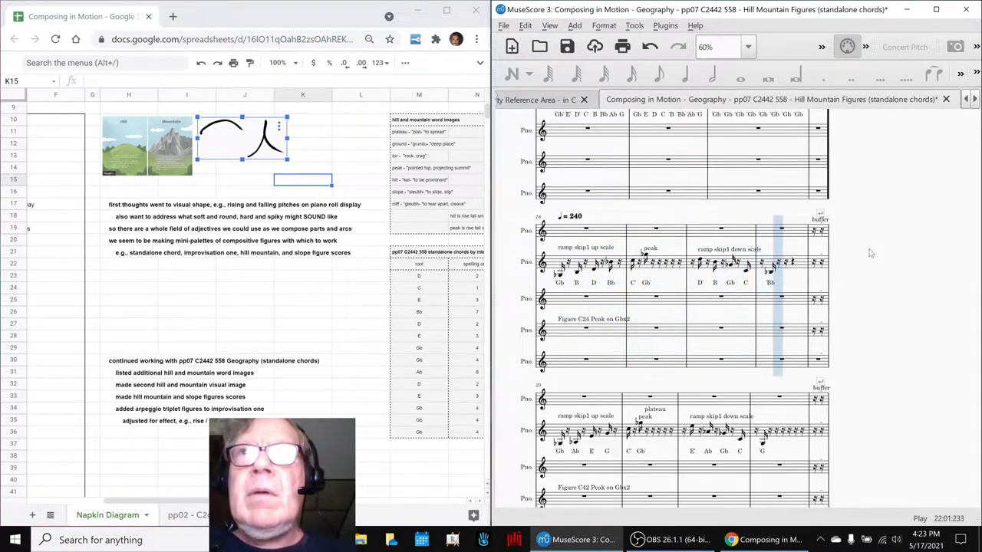
scroll("down", 3)
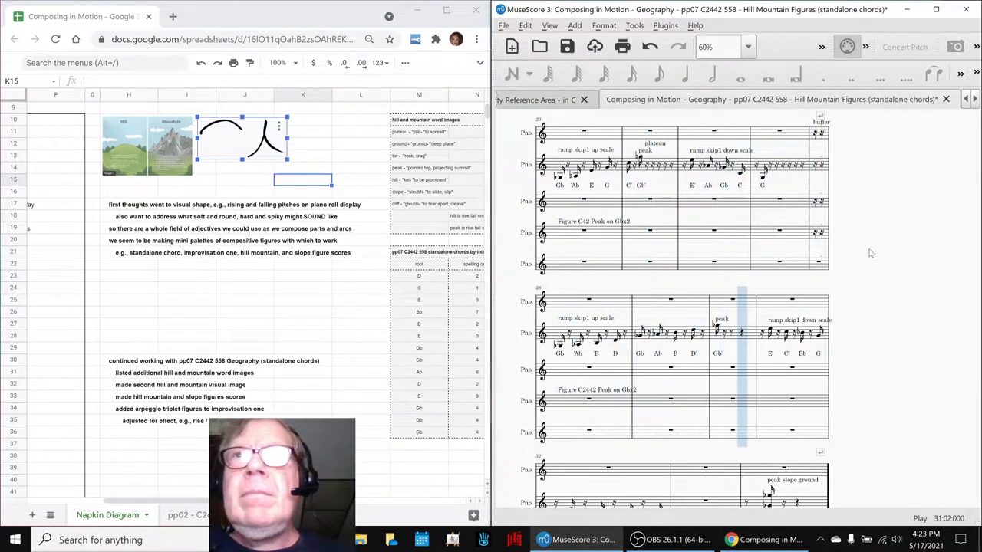
scroll("down", 3)
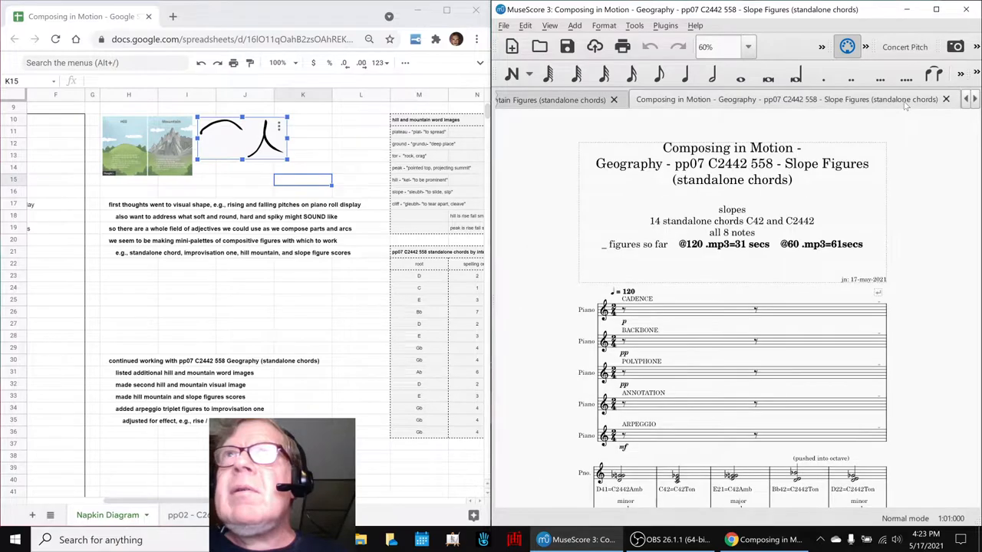
scroll("down", 3)
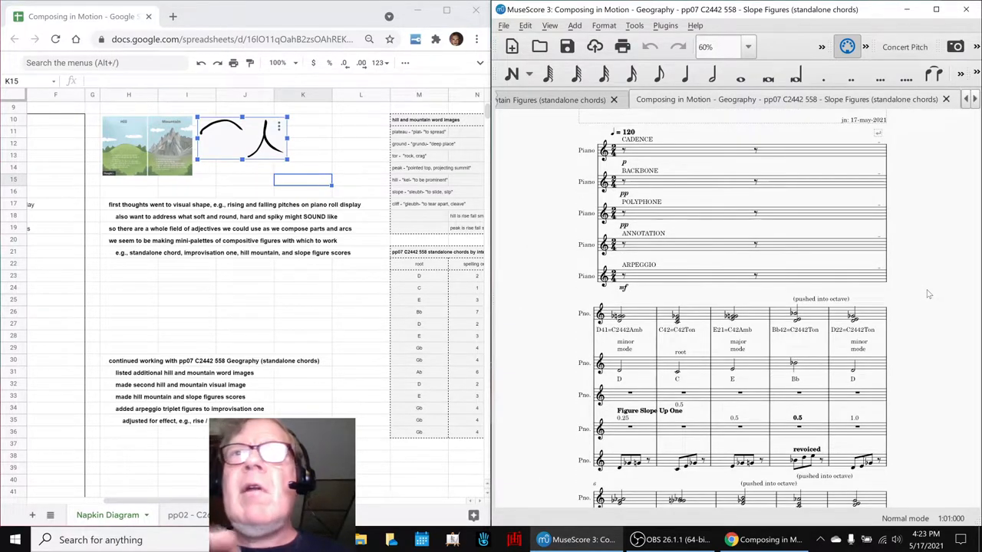
mouse_move(376, 198)
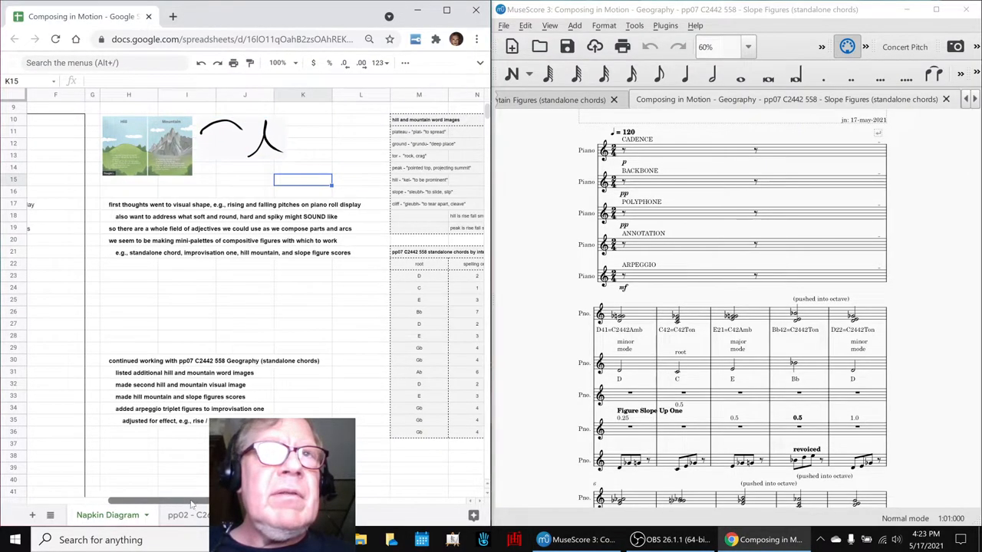
scroll("right", 3)
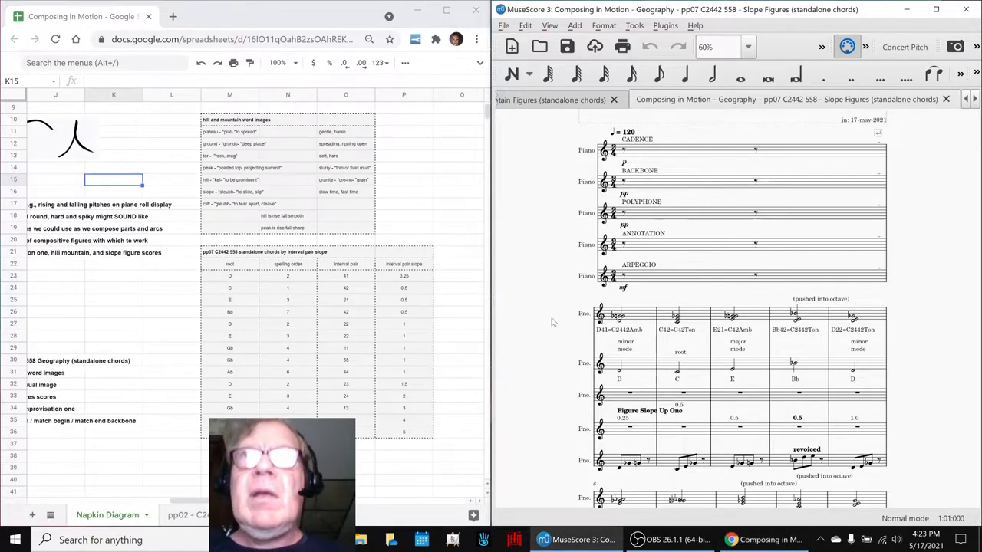
scroll("down", 3)
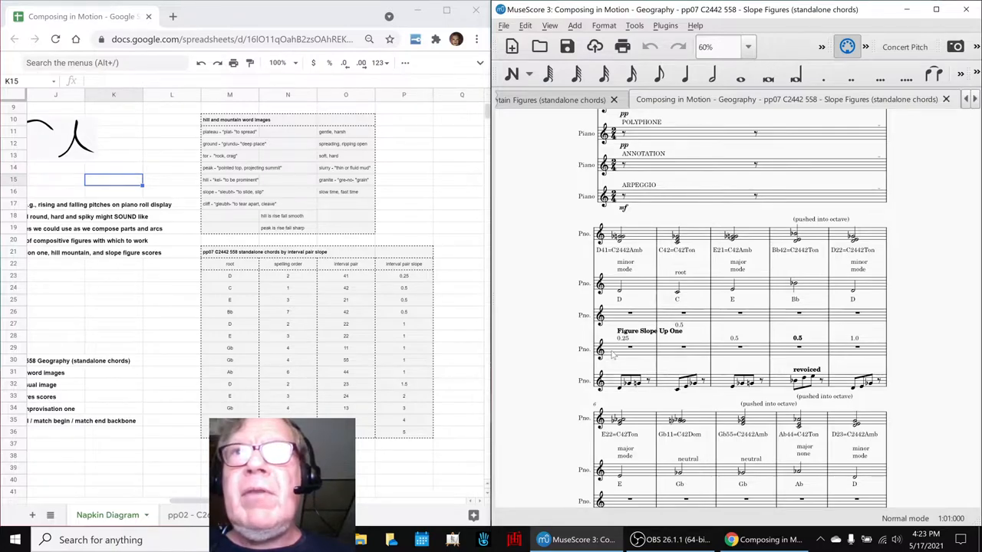
mouse_move(564, 328)
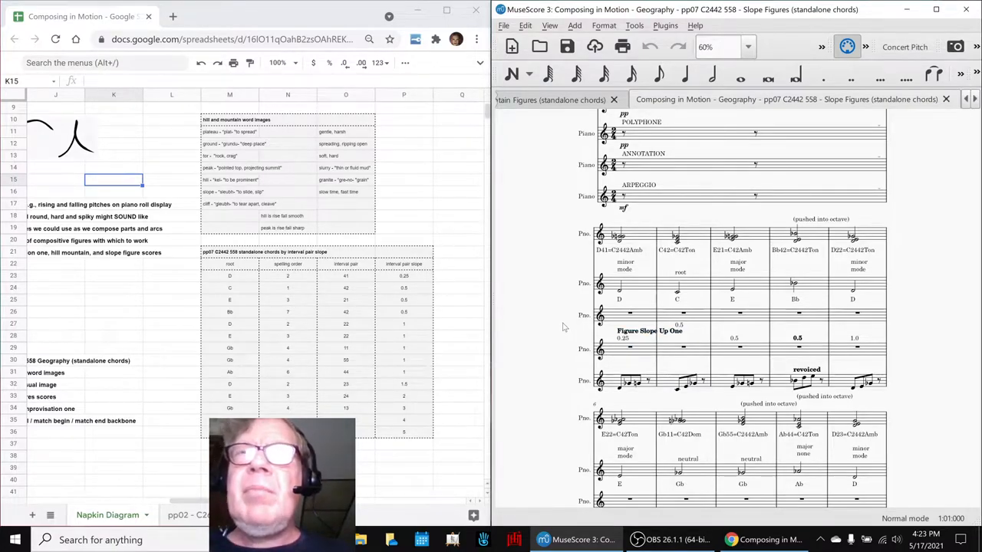
Play and stop the Slope Figures score, then inspect the first arpeggio note in measure 22.
left_click(618, 234)
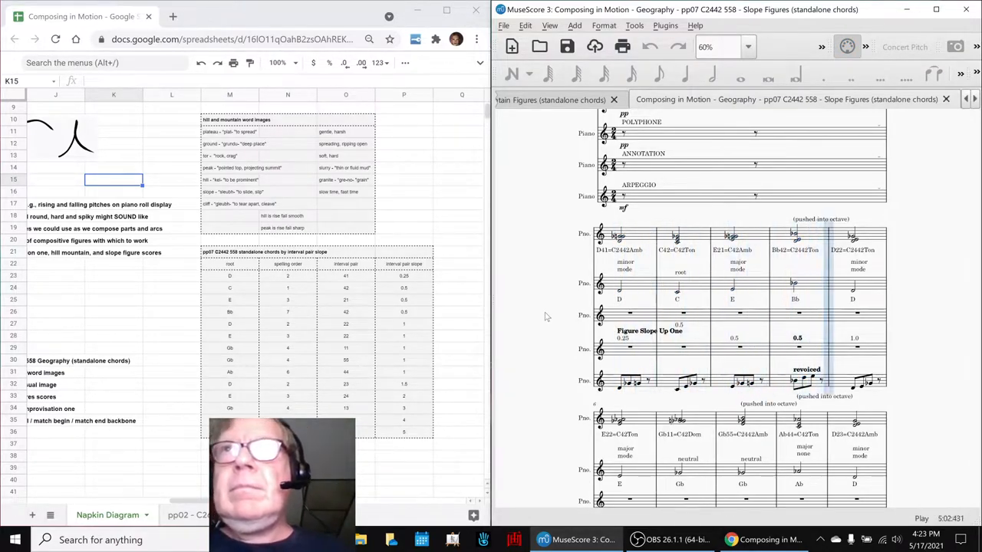
scroll("down", 3)
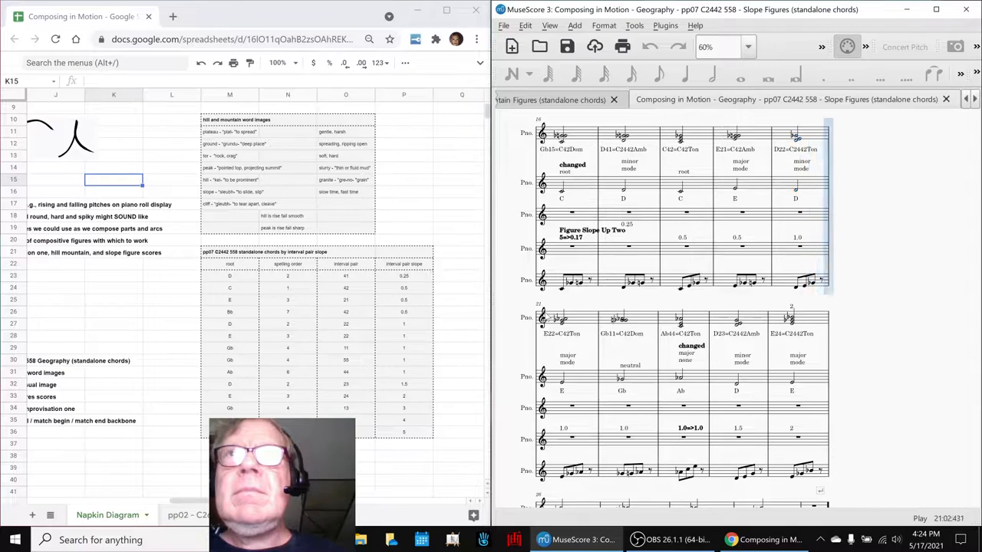
left_click(658, 395)
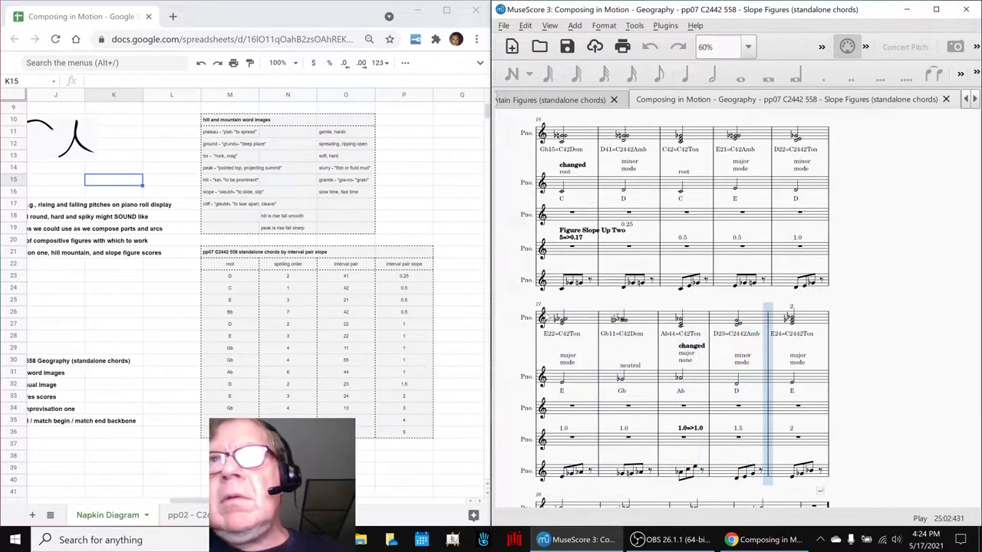
scroll("down", 3)
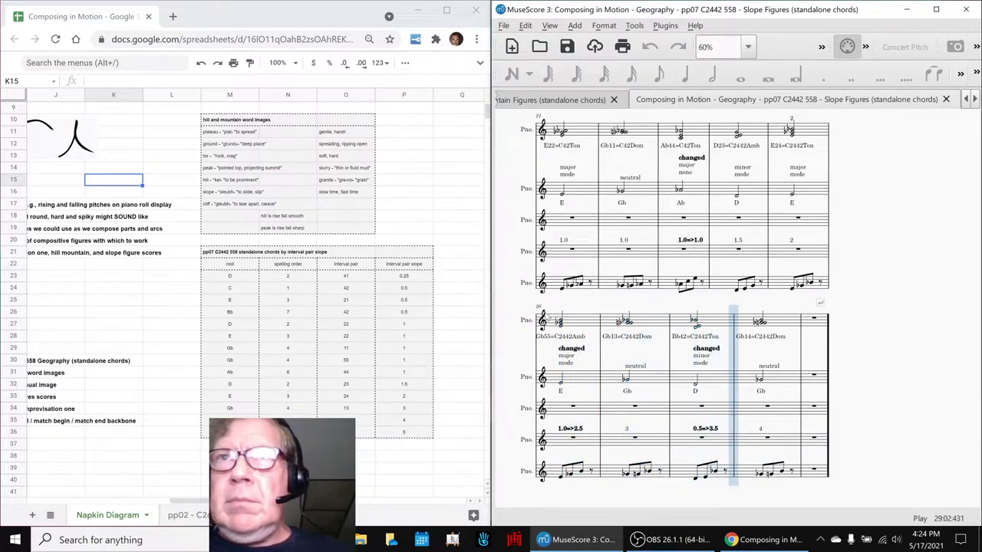
left_click(847, 47)
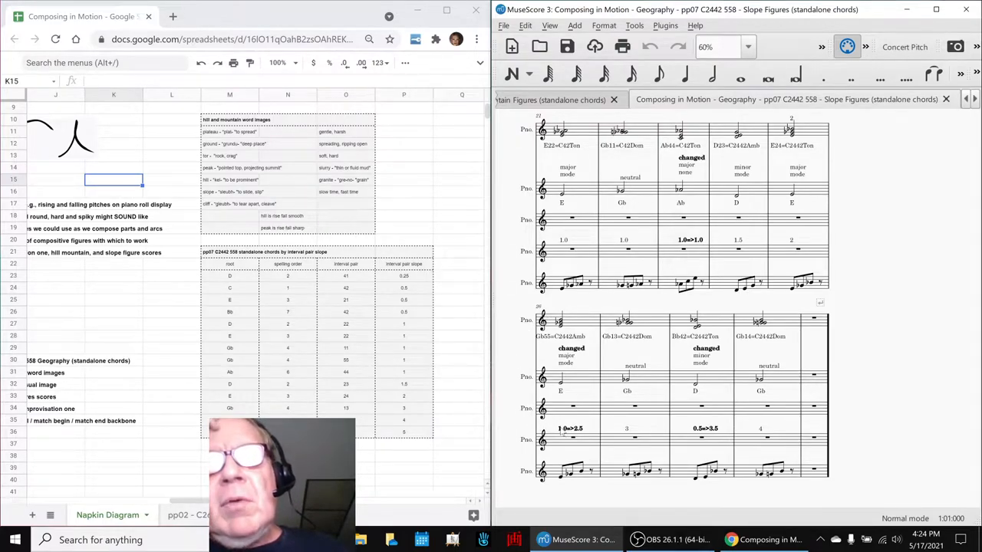
mouse_move(652, 307)
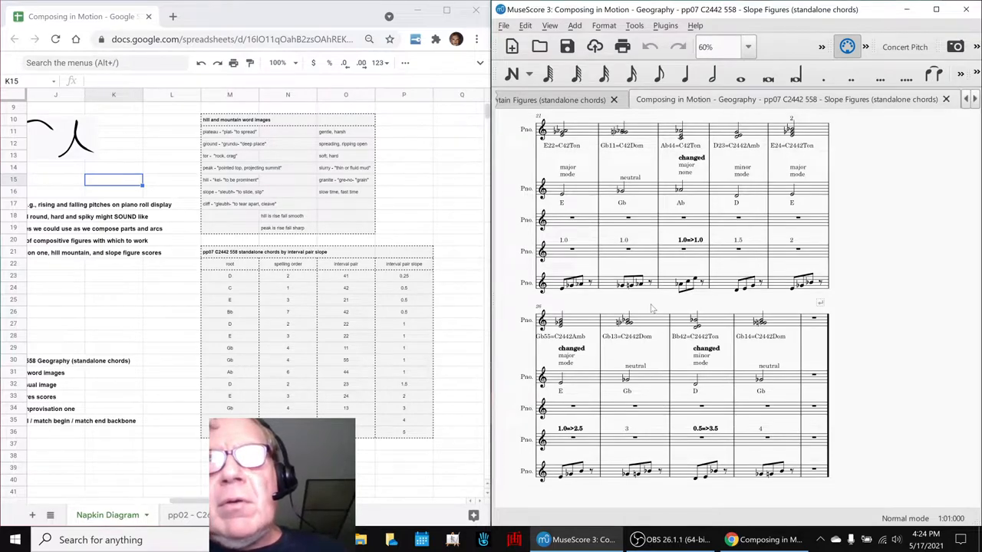
mouse_move(727, 349)
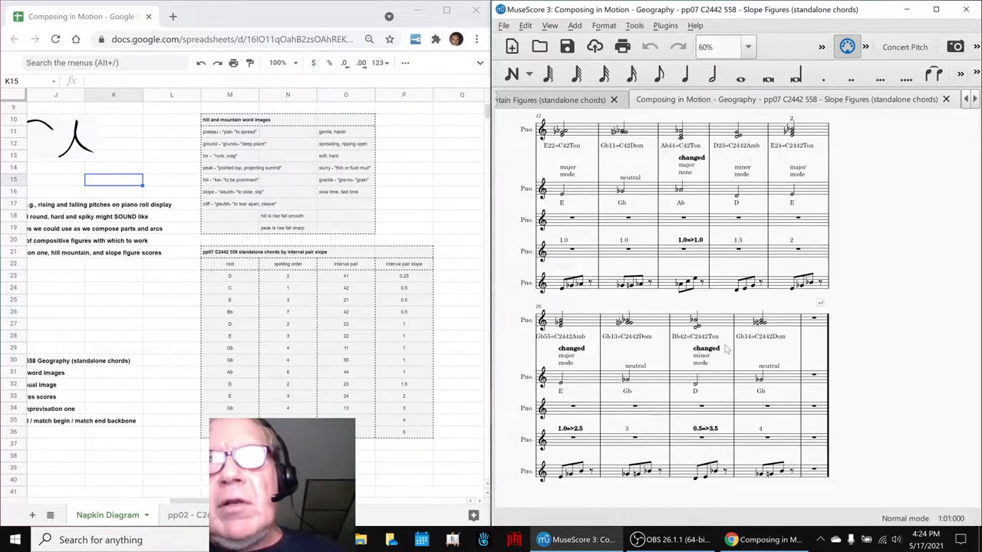
mouse_move(861, 335)
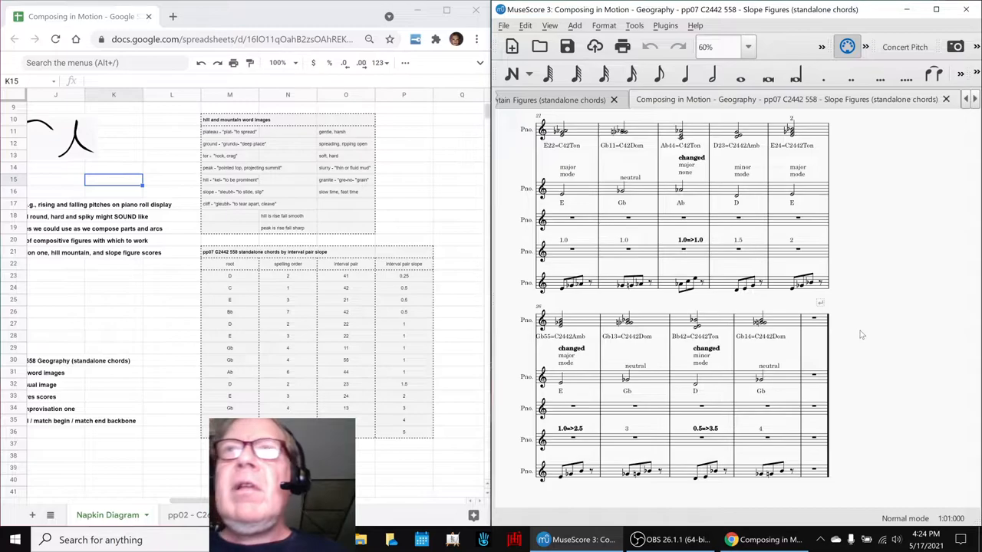
mouse_move(671, 292)
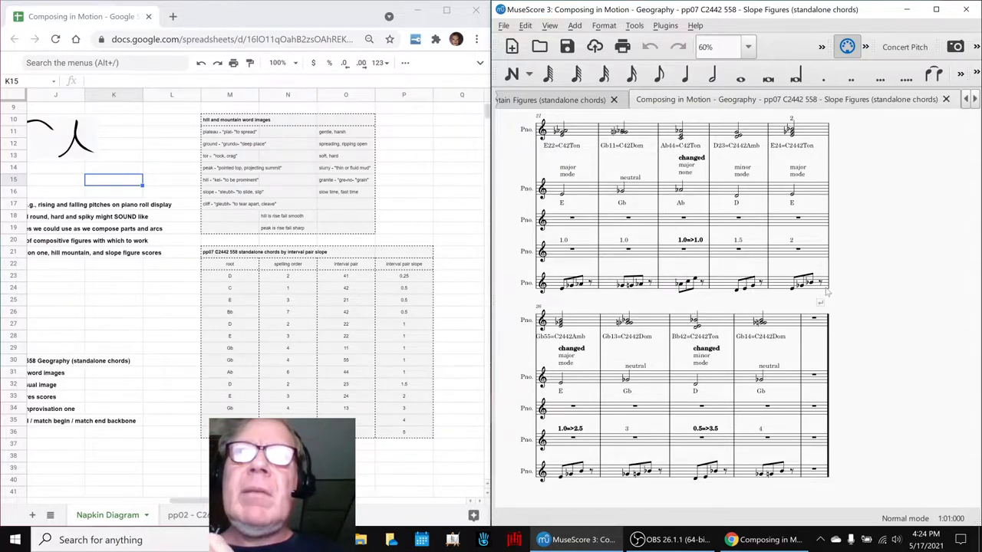
mouse_move(902, 320)
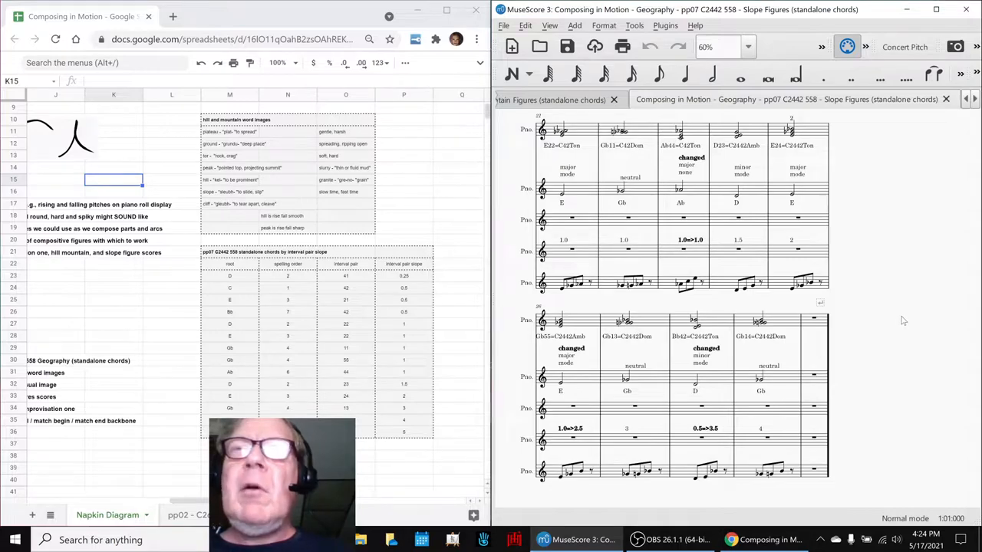
mouse_move(710, 298)
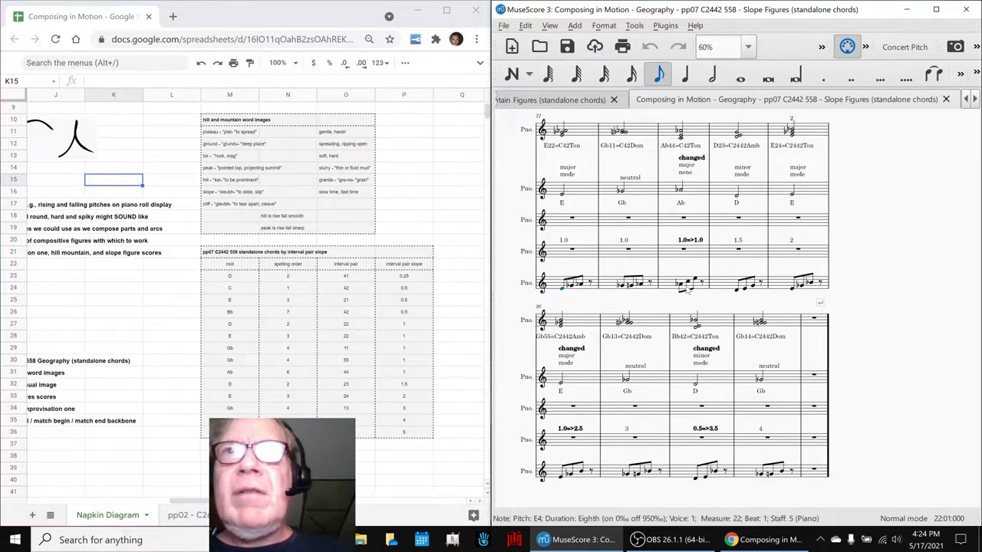
left_click(736, 290)
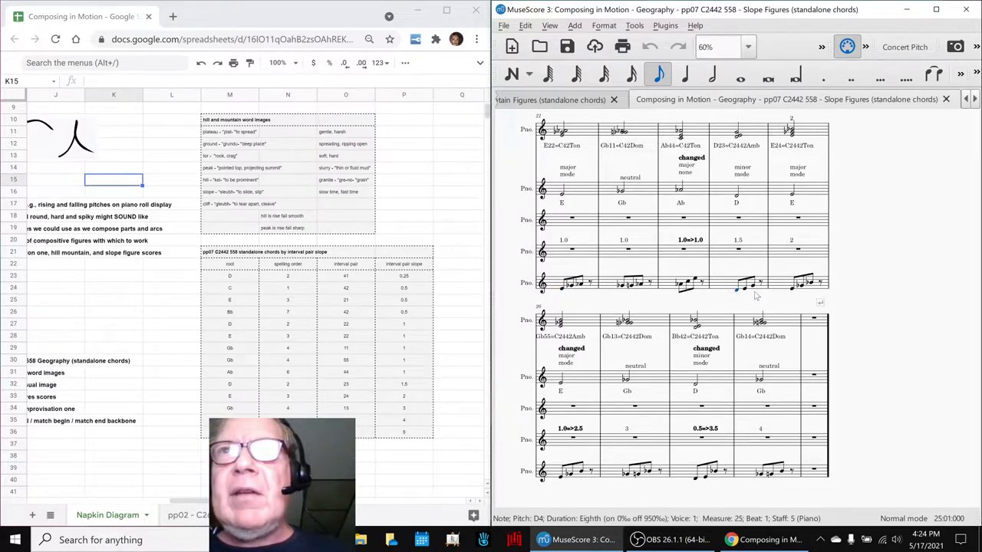
mouse_move(846, 295)
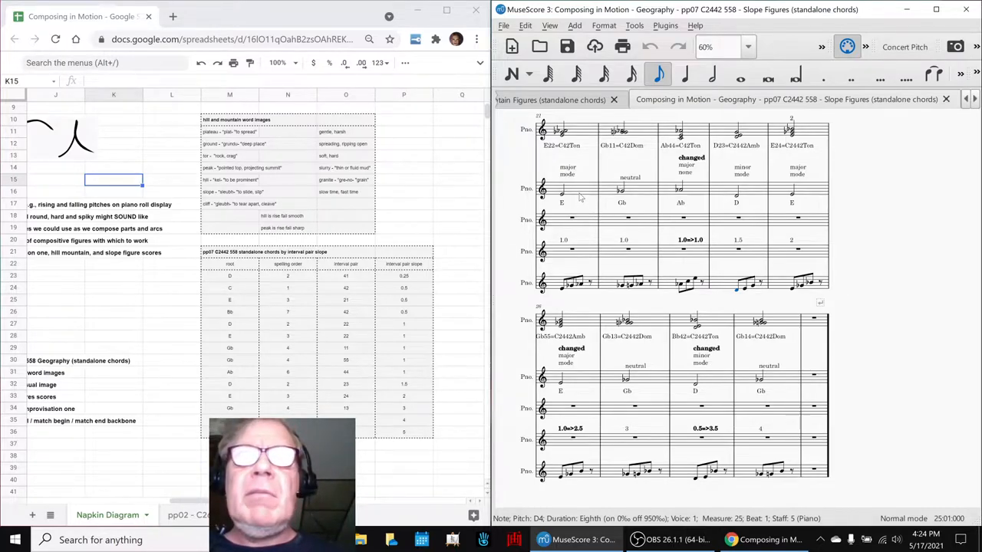
left_click(563, 188)
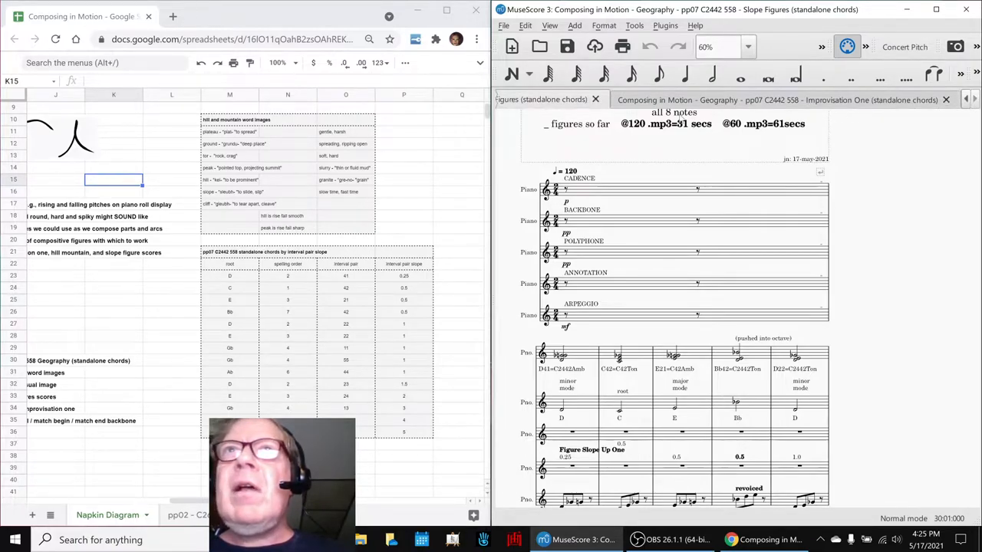
mouse_move(886, 244)
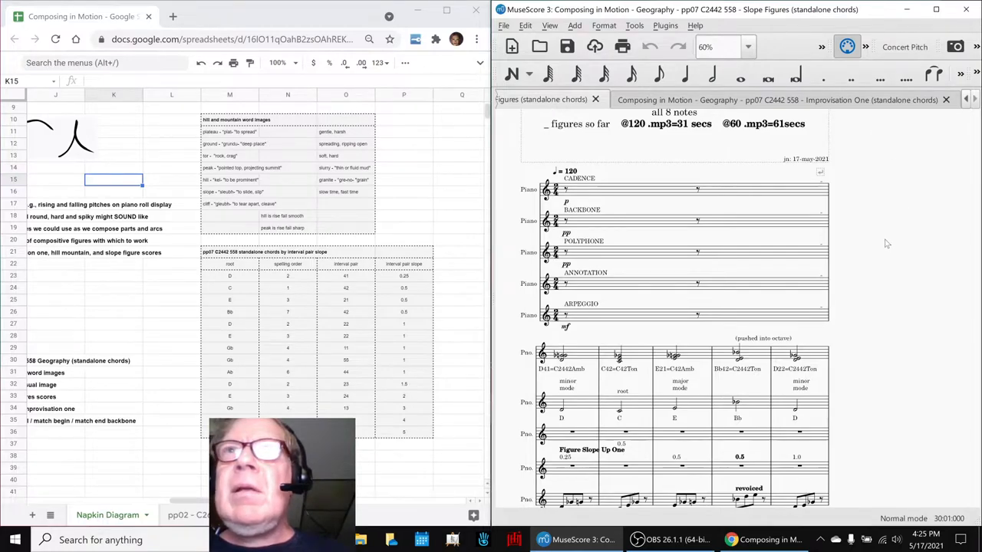
Switch to the Improvisation One score and scroll back to its Part One opening.
scroll("down", 3)
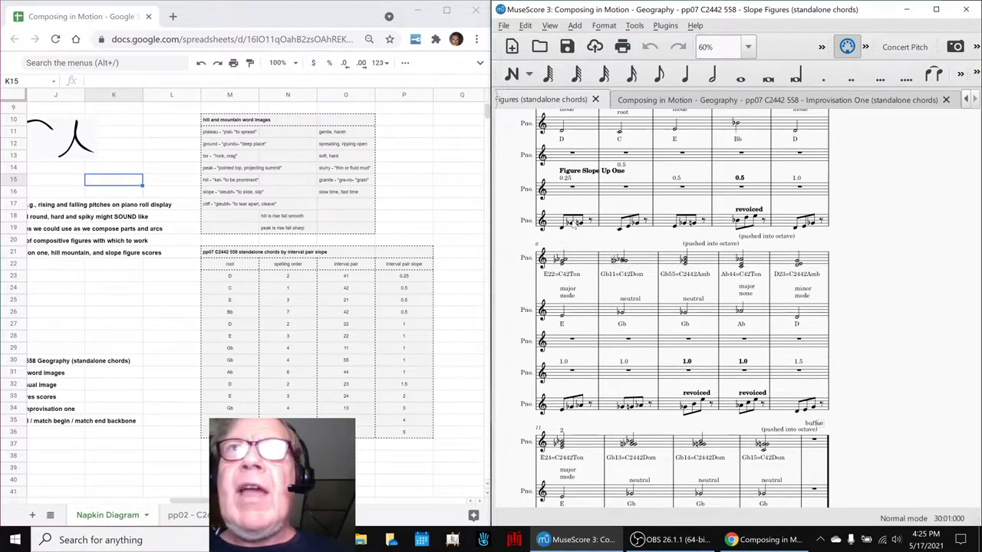
scroll("up", 3)
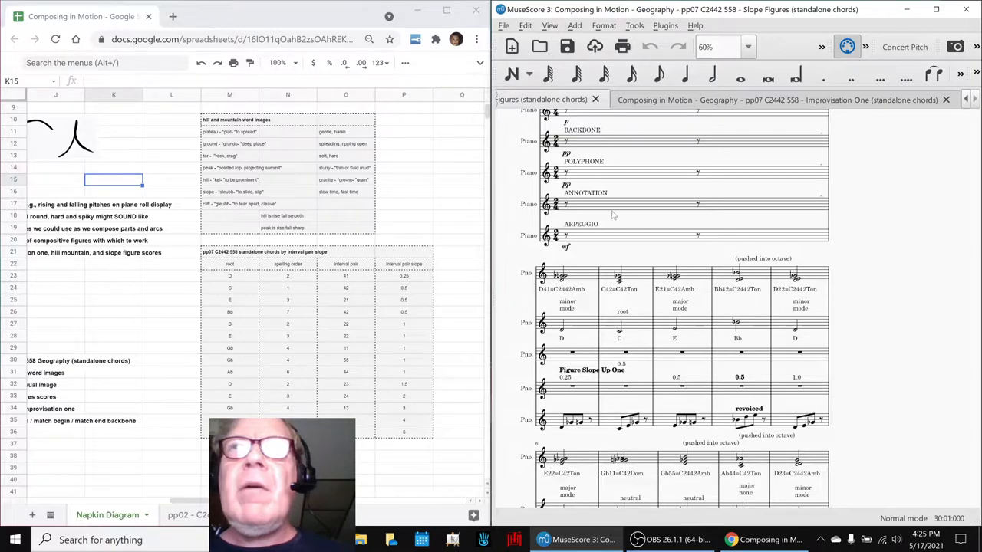
left_click(775, 99)
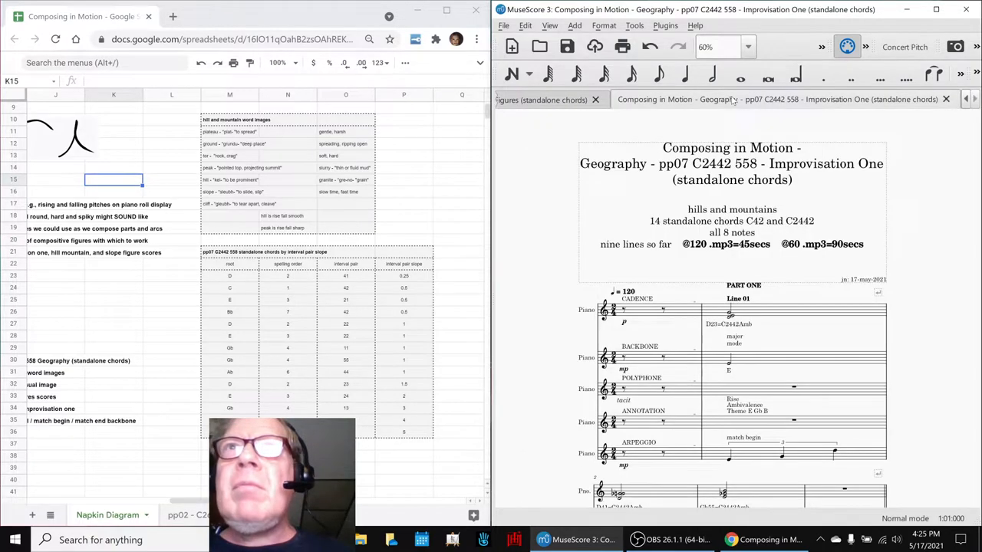
scroll("down", 3)
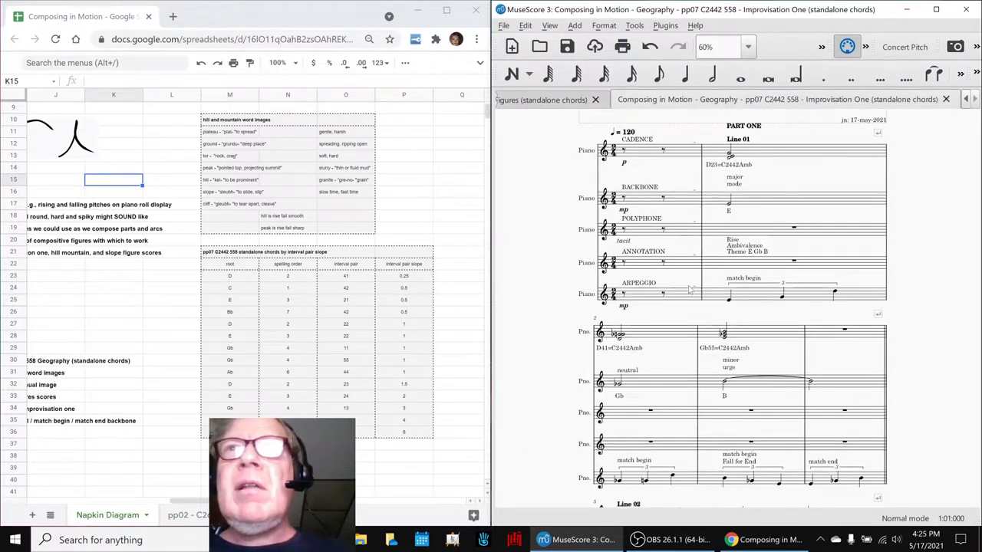
mouse_move(541, 284)
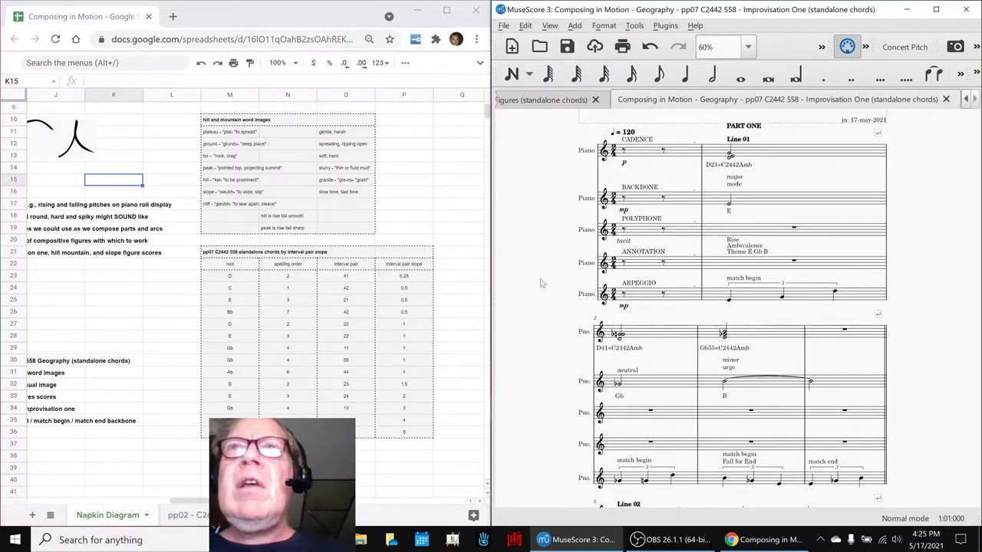
scroll("up", 3)
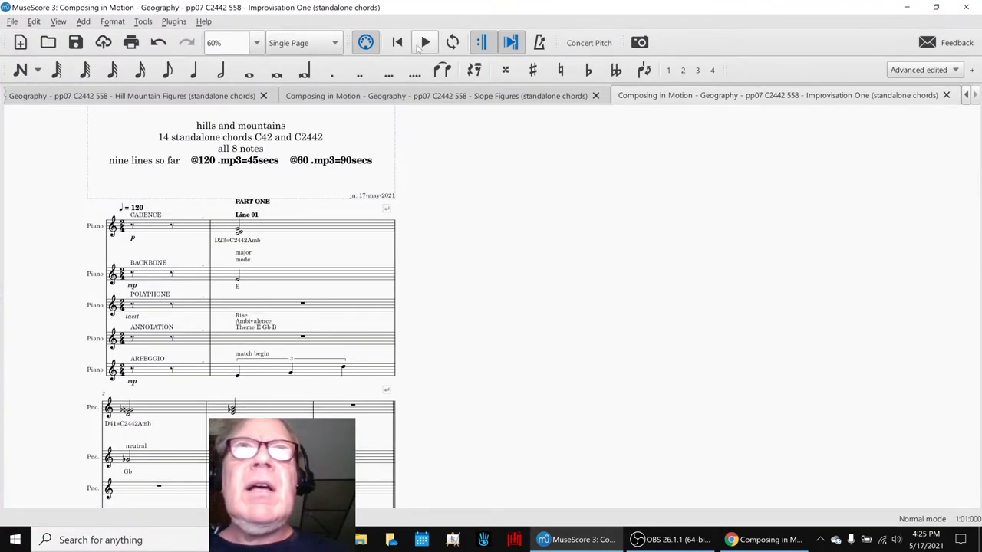
Switch to Continuous View and play Improvisation One through Part Two's Line 09 to the end.
left_click(302, 42)
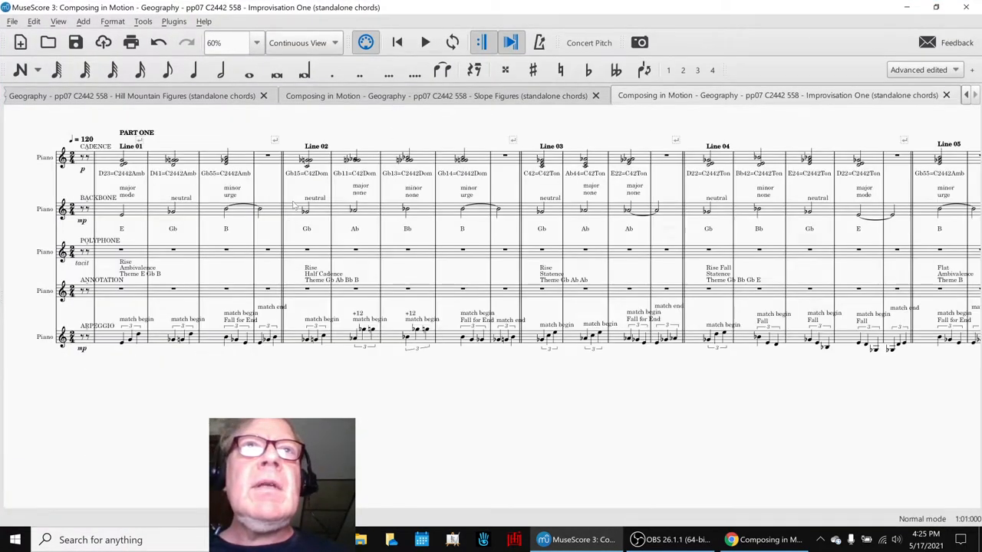
mouse_move(176, 427)
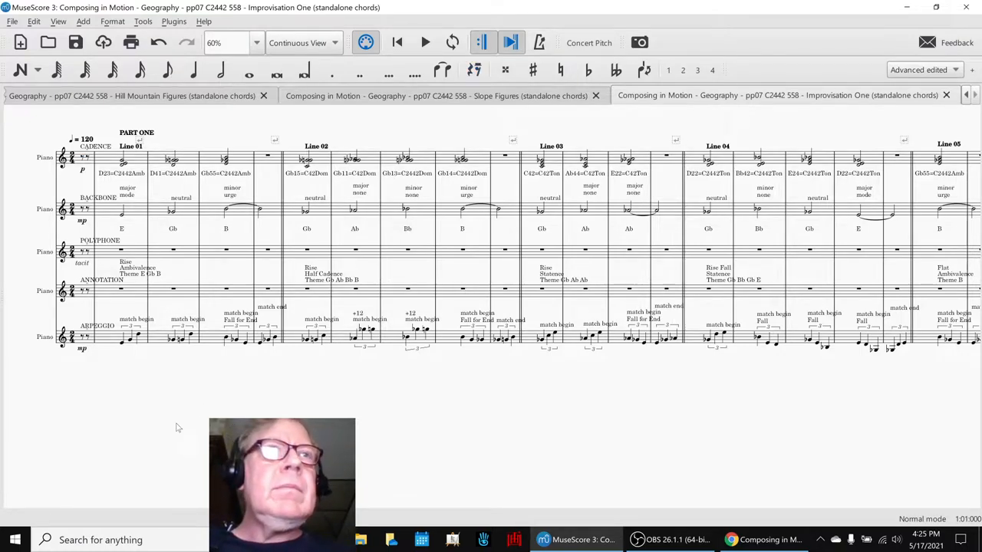
left_click(425, 43)
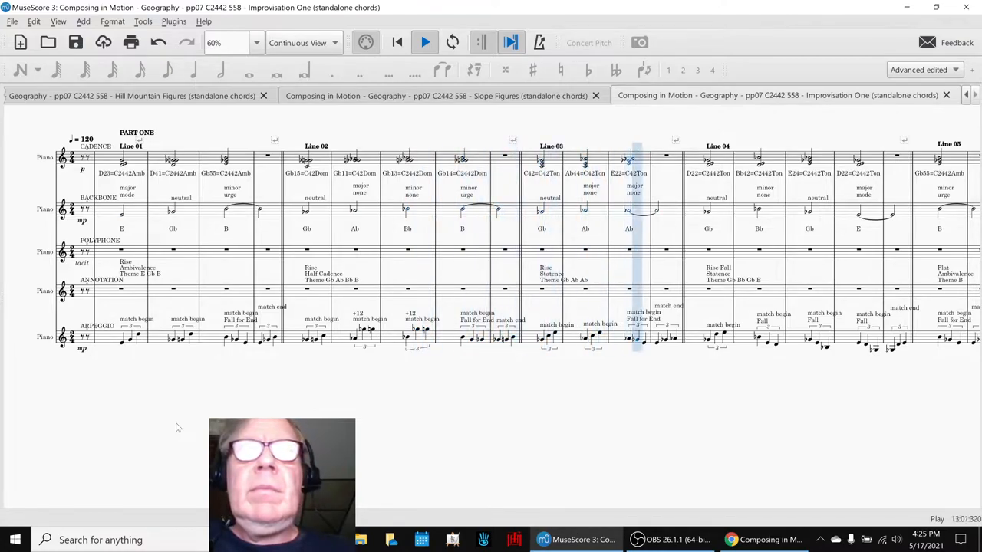
left_click(713, 161)
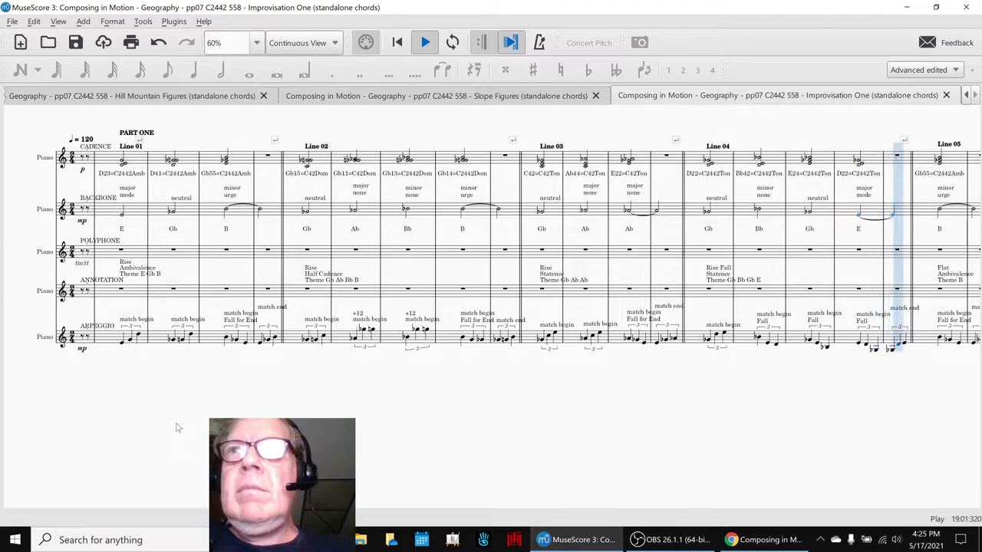
scroll("right", 3)
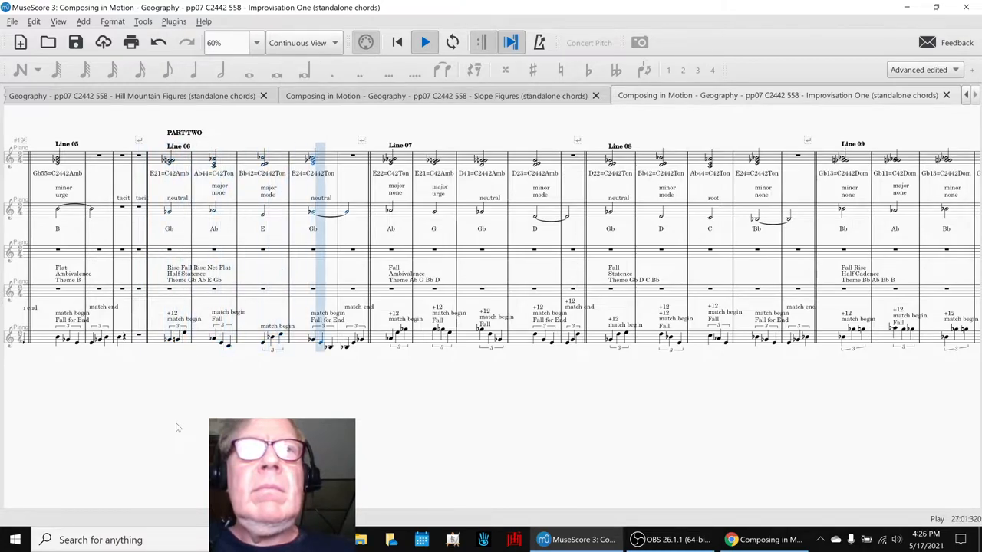
left_click(395, 161)
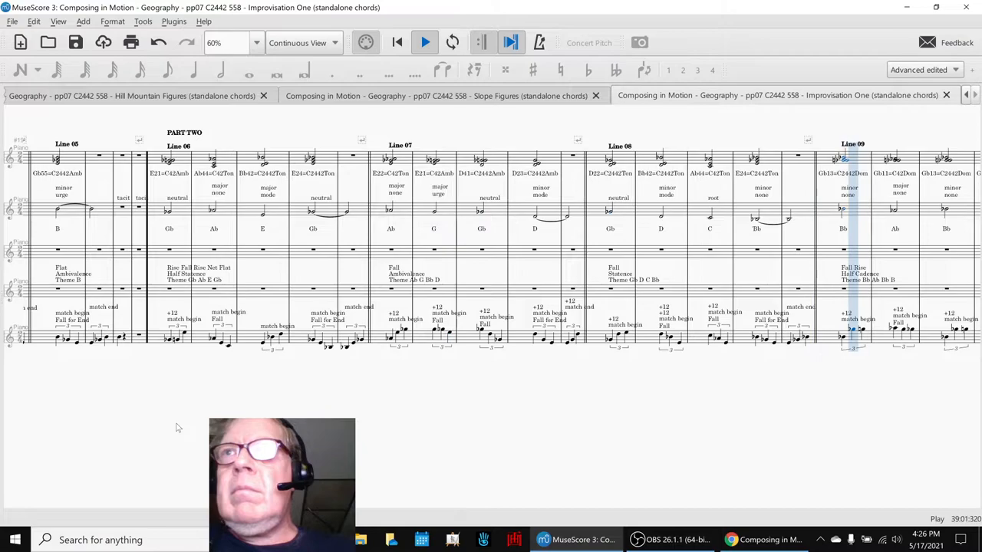
scroll("right", 3)
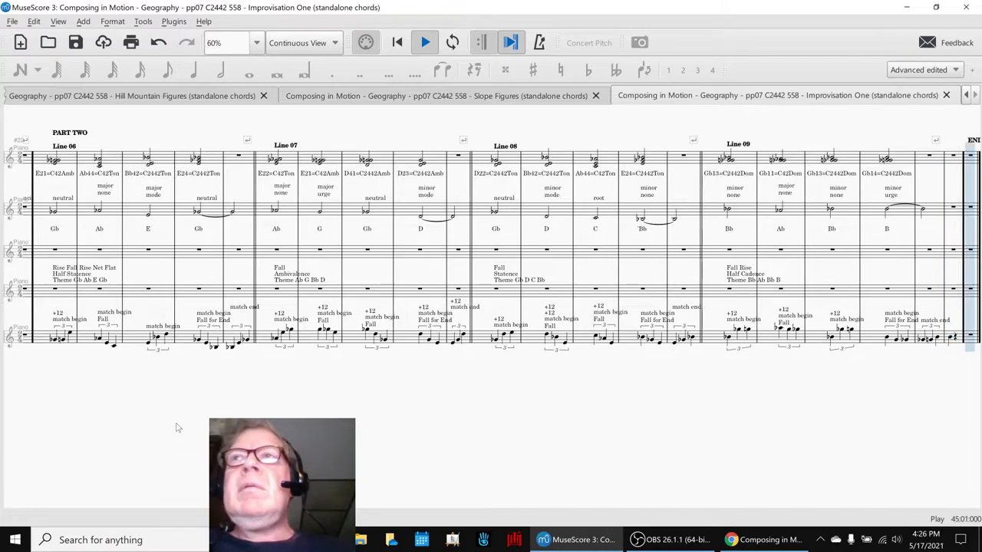
left_click(425, 42)
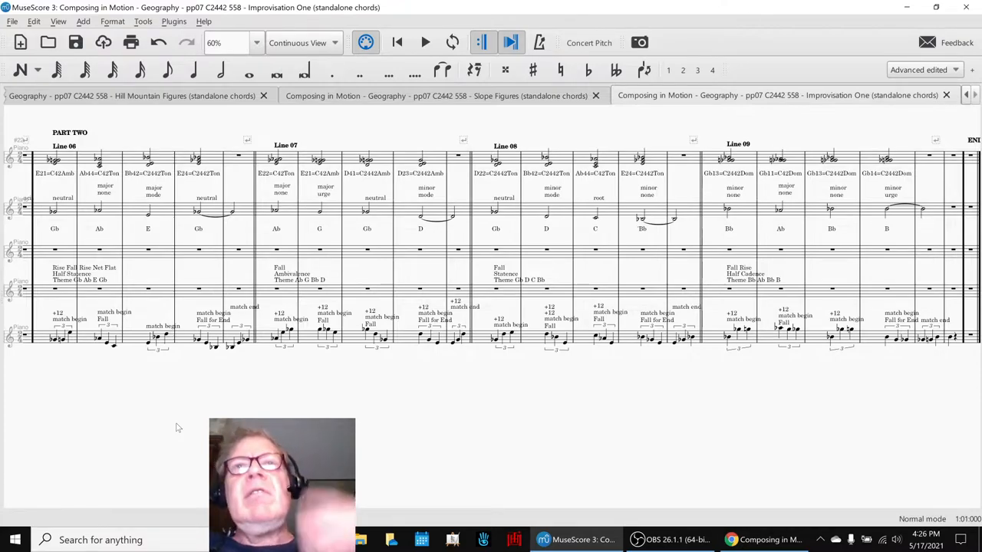
mouse_move(132, 429)
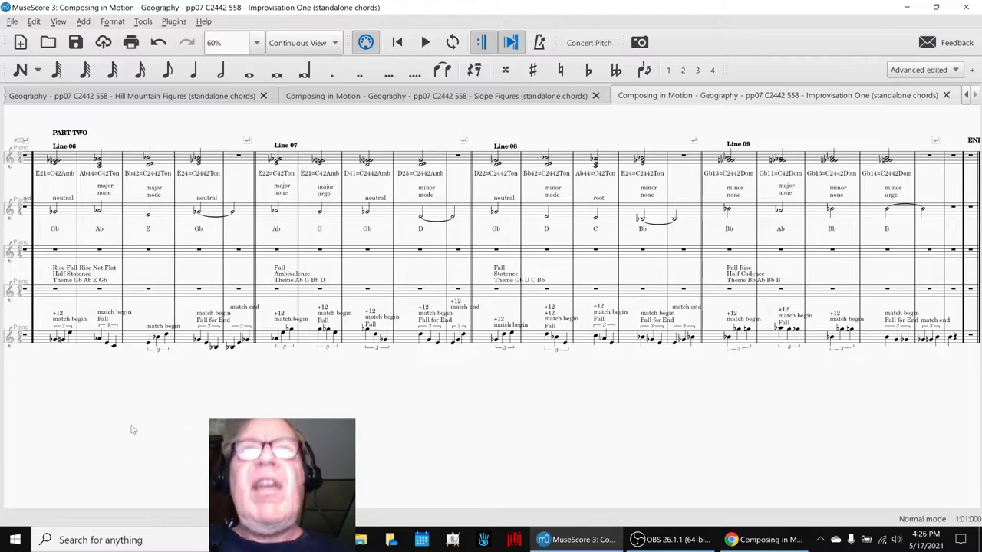
mouse_move(31, 429)
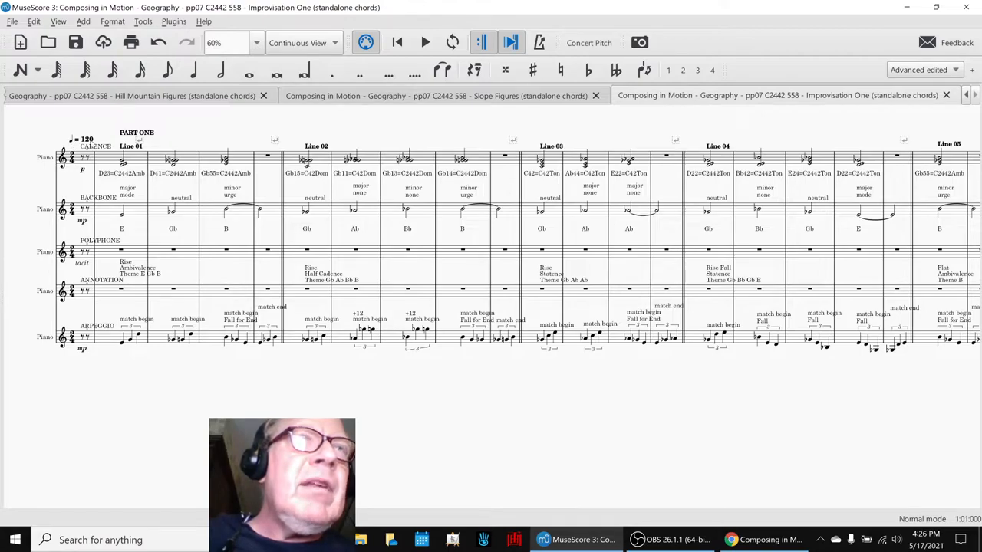
Try tempo 60 on the opening marking, revert to 120, and replay from Line 01.
double_click(77, 139)
type("6")
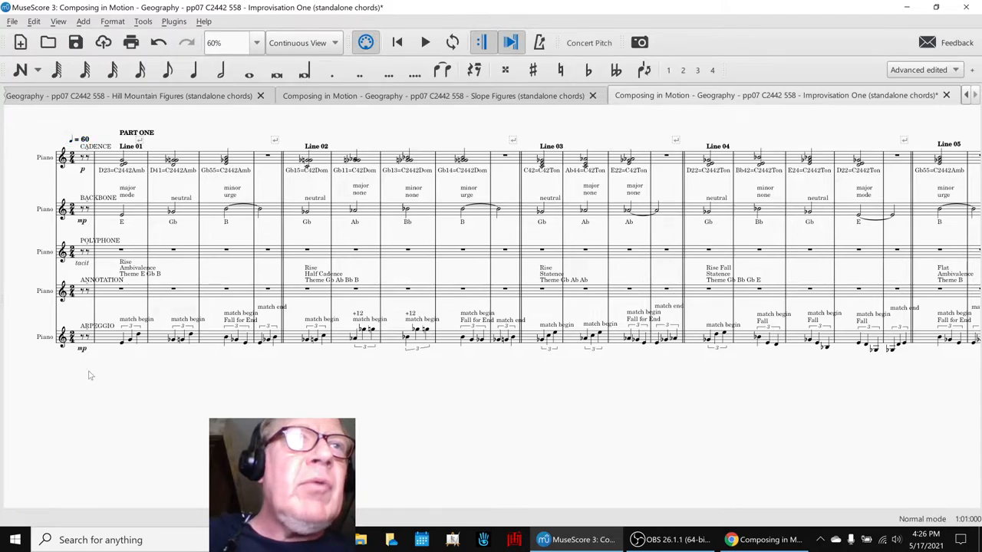
mouse_move(76, 396)
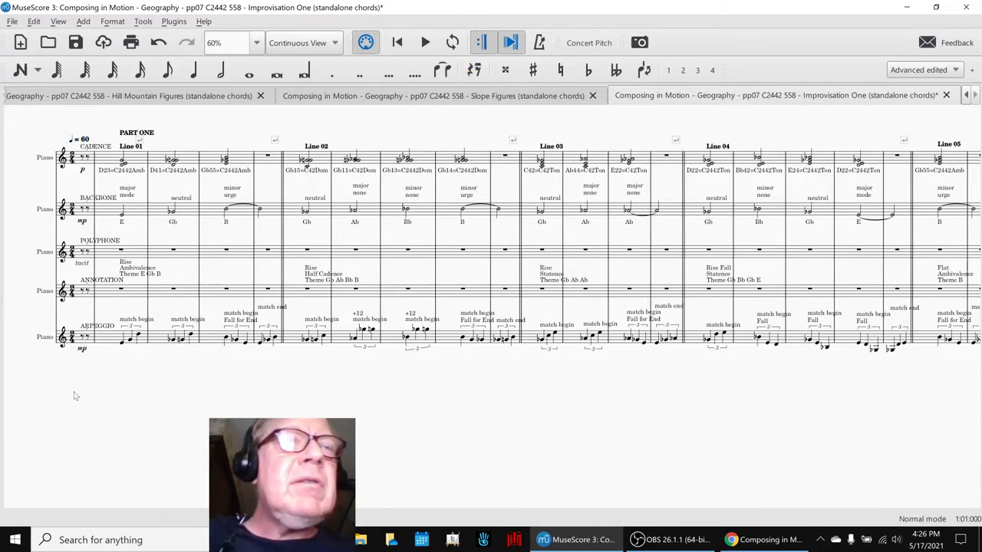
left_click(424, 43)
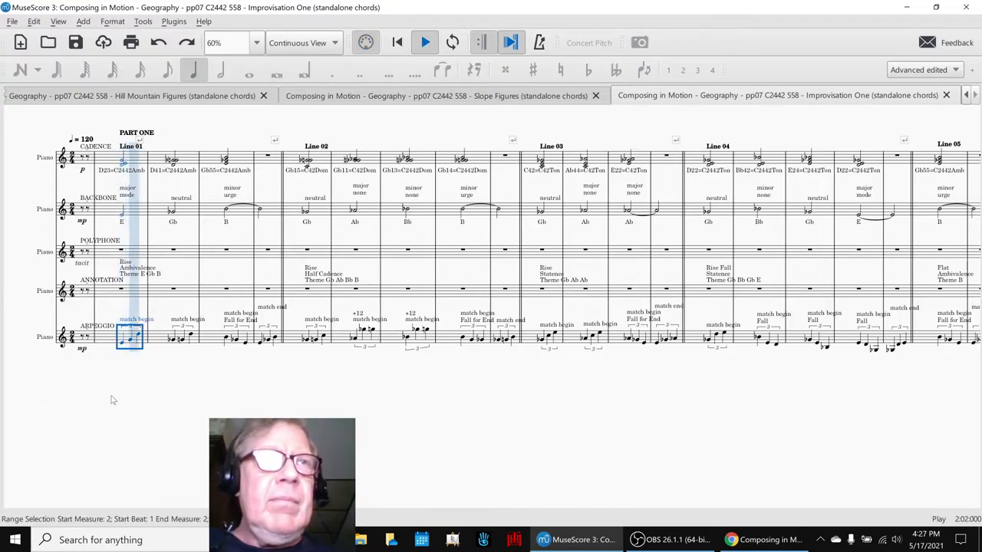
Stop playback, change Improvisation One's opening tempo to quarter = 240, and play it.
left_click(424, 42)
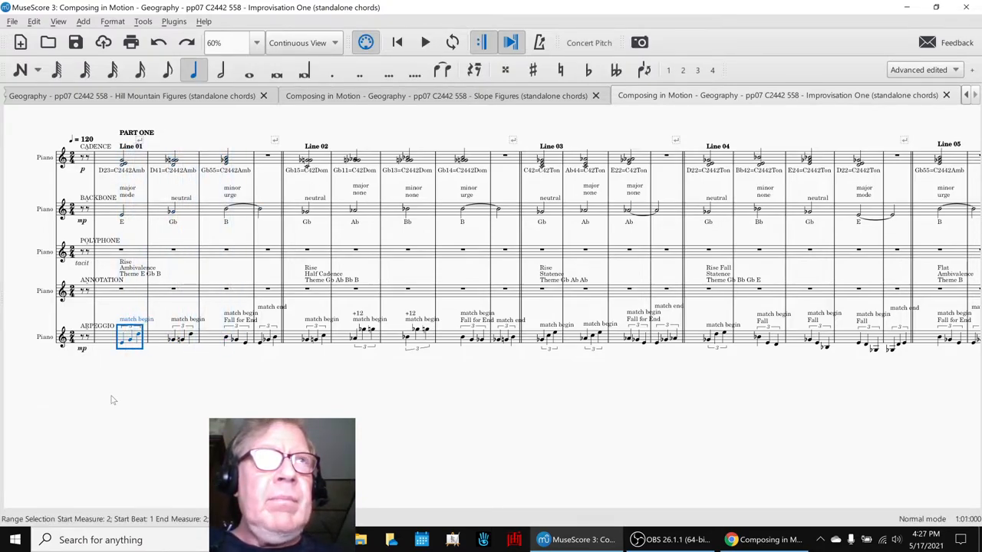
double_click(83, 132)
type("48")
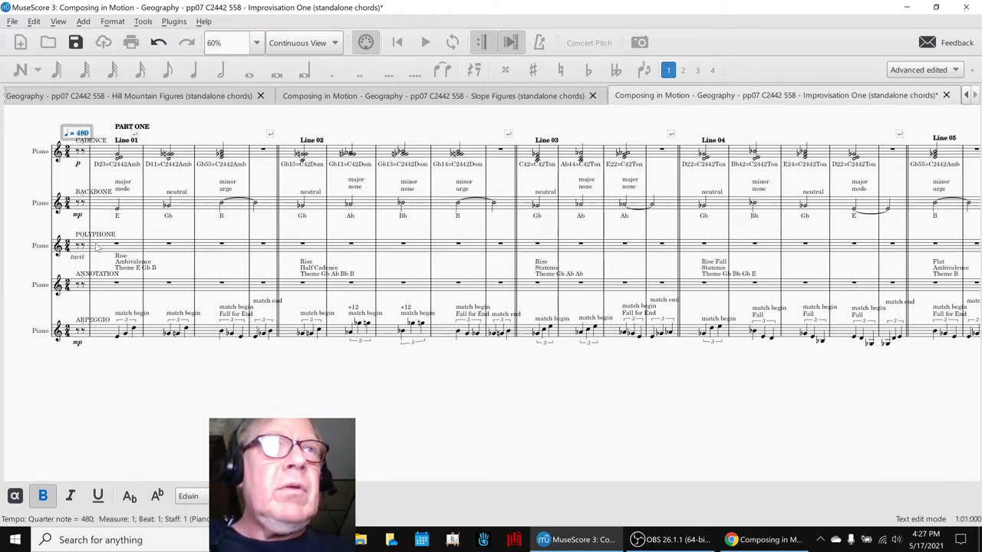
left_click(425, 43)
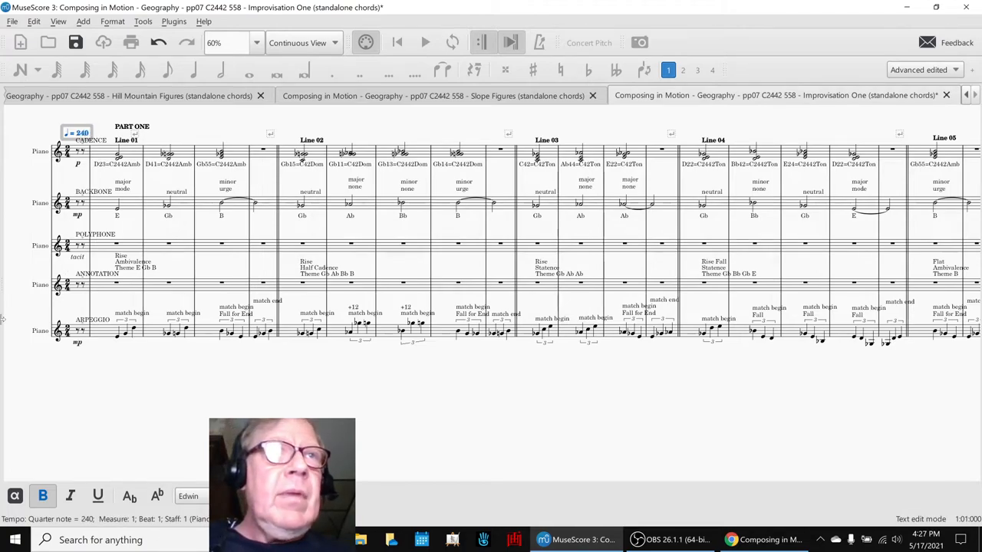
left_click(425, 42)
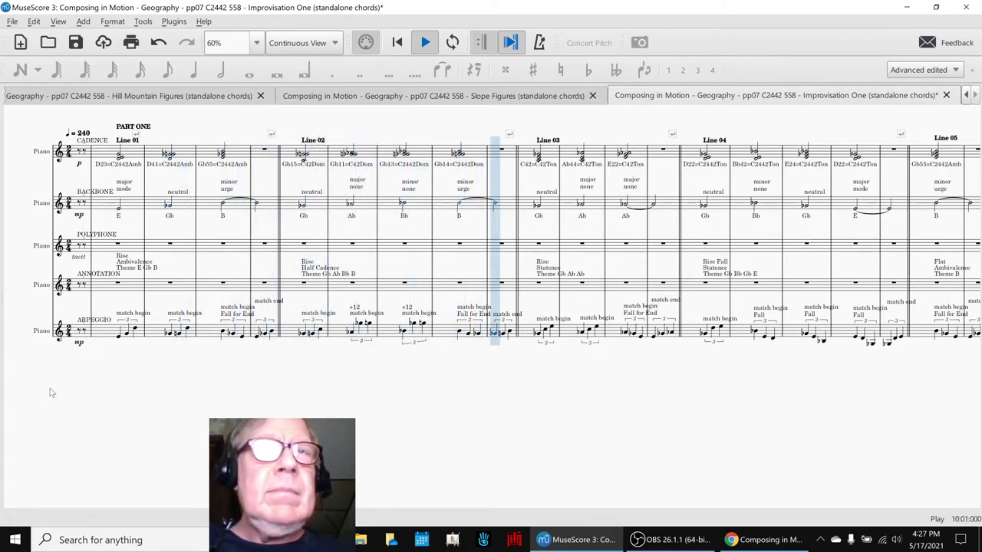
left_click(425, 42)
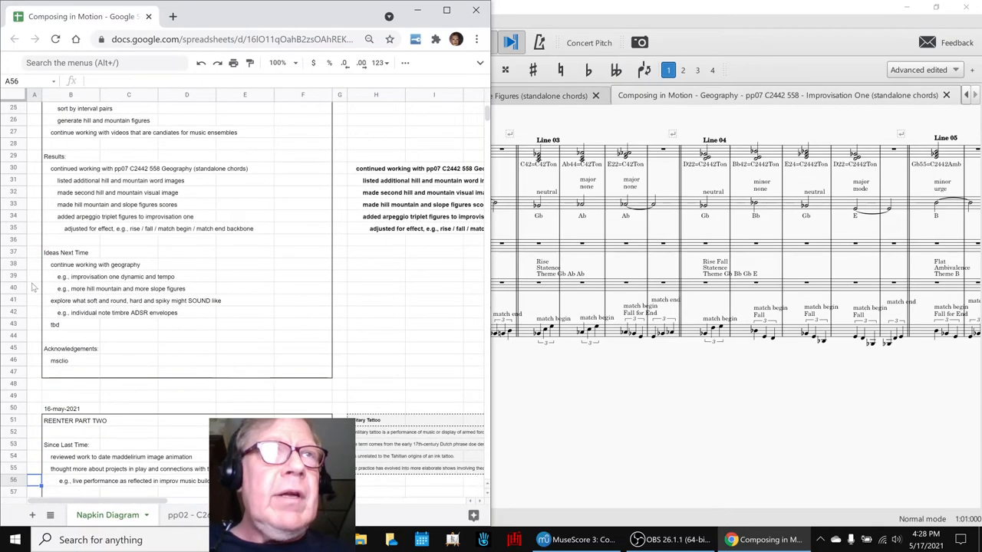
Reword idea B42 to 'individual note timbres and ADSR envelopes', then bring up OBS.
left_click(95, 264)
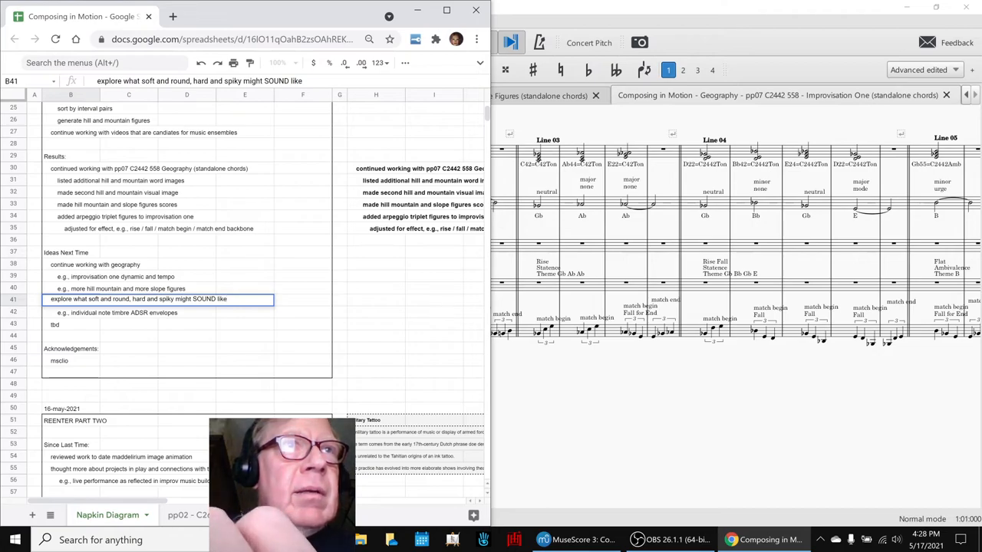
left_click(115, 313)
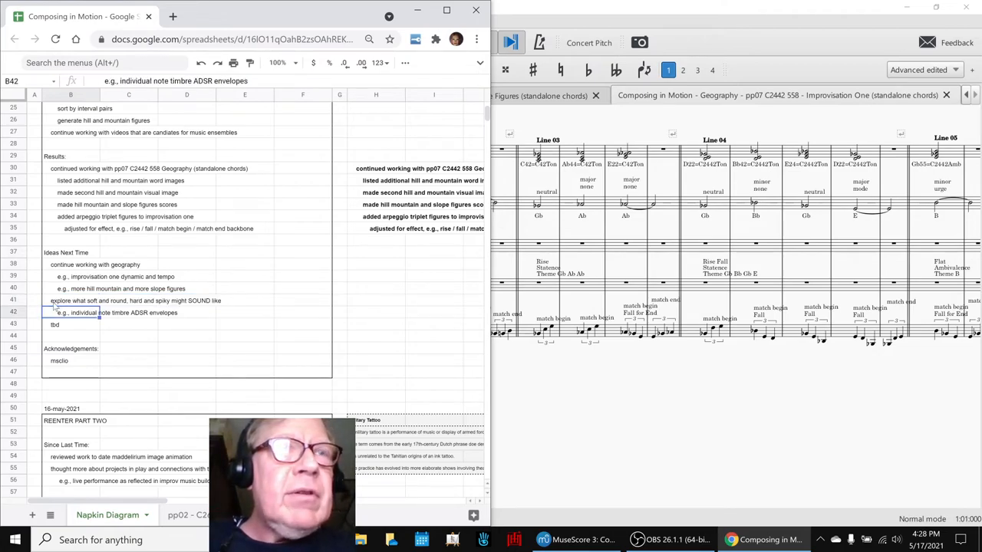
left_click(122, 311)
type("s and")
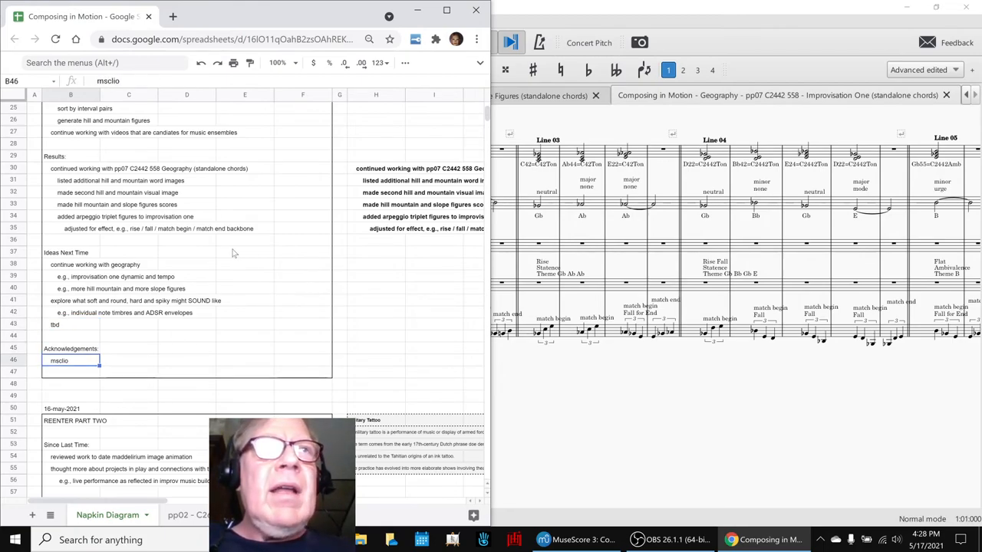
left_click(244, 252)
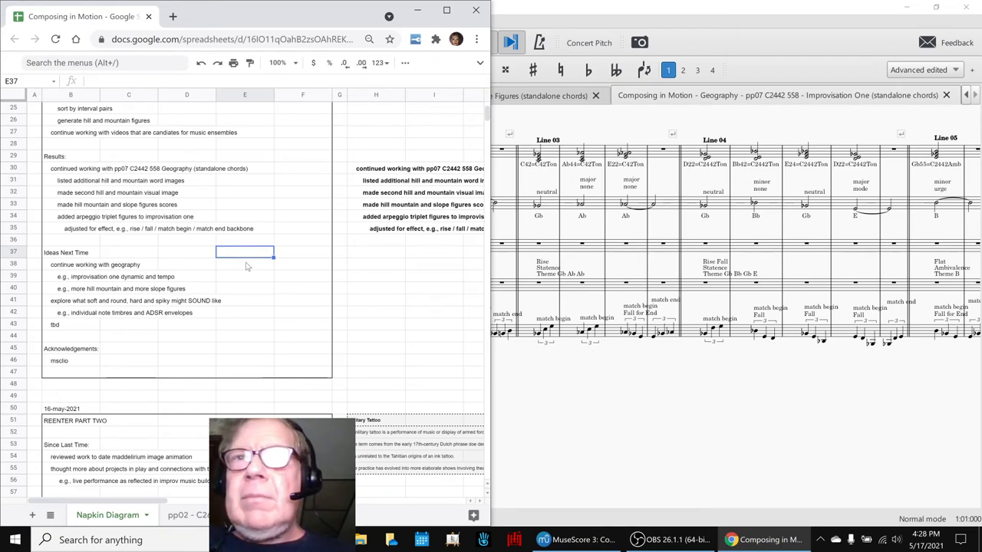
left_click(637, 539)
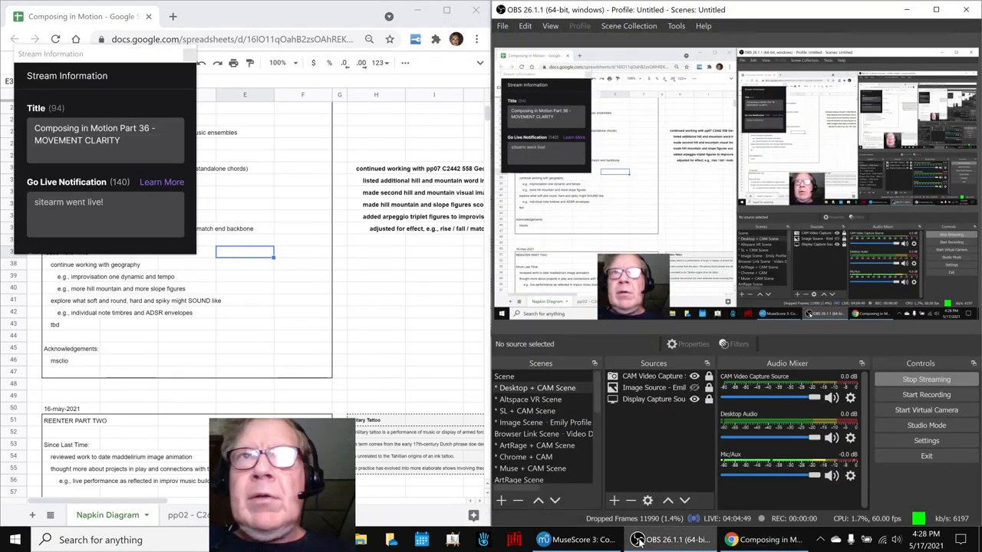